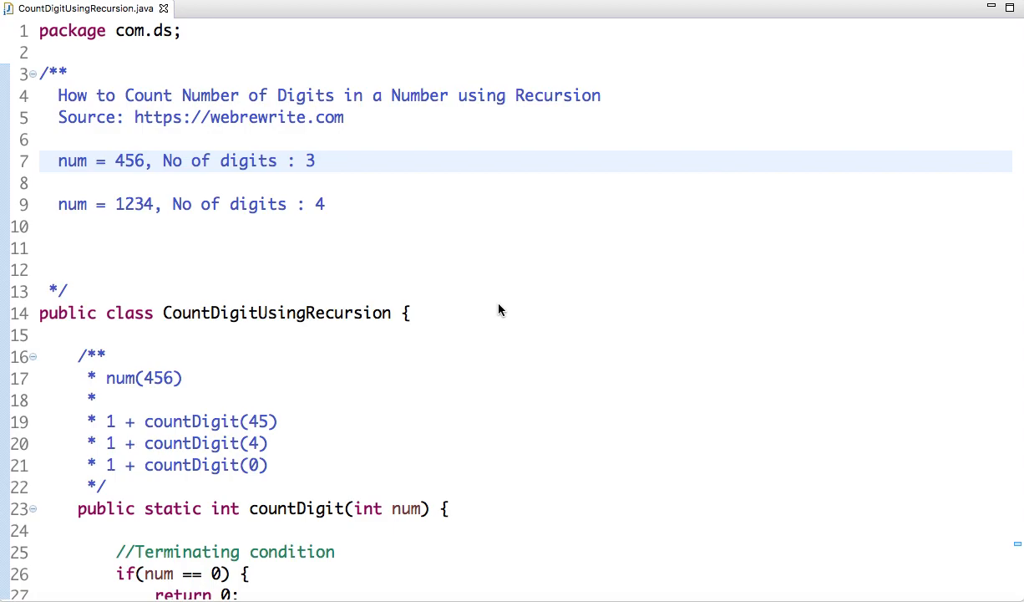
mouse_move(120, 144)
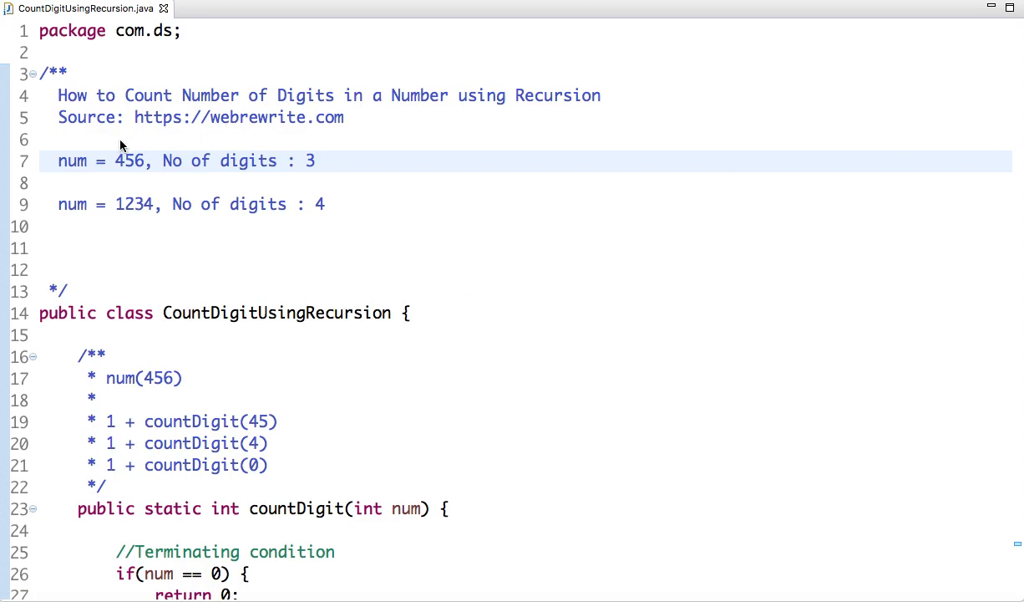
mouse_move(115, 161)
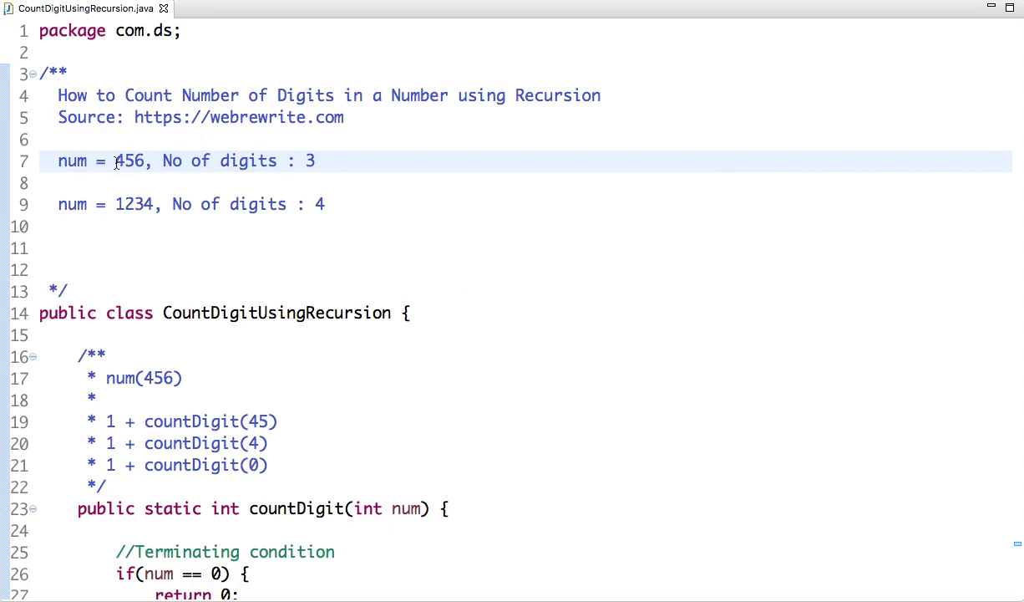
Step: Highlight the example numbers 456 and 1234, then move to the empty comment line
double_click(130, 161)
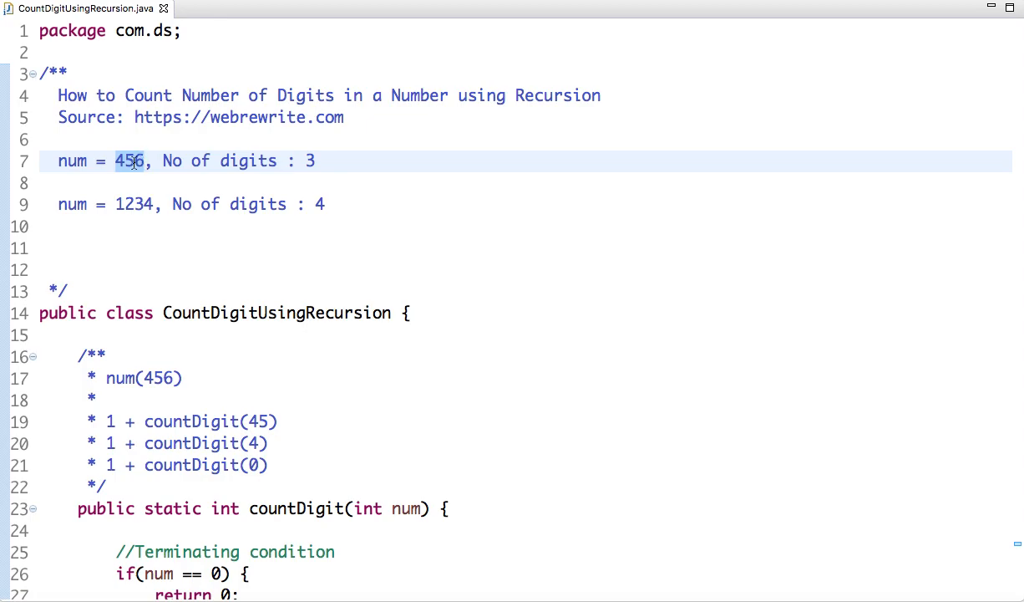
left_click(147, 161)
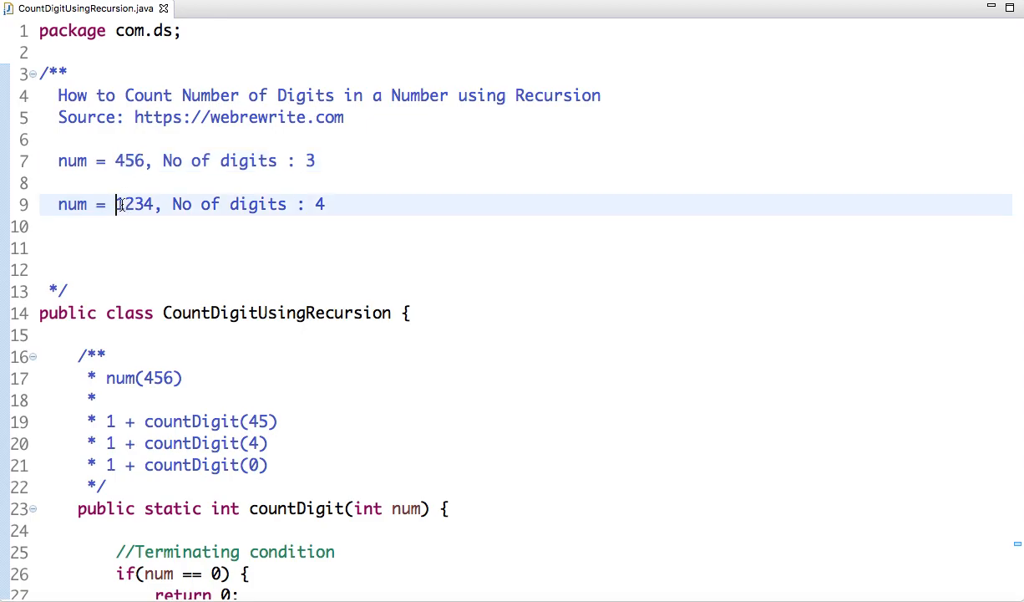
double_click(132, 204)
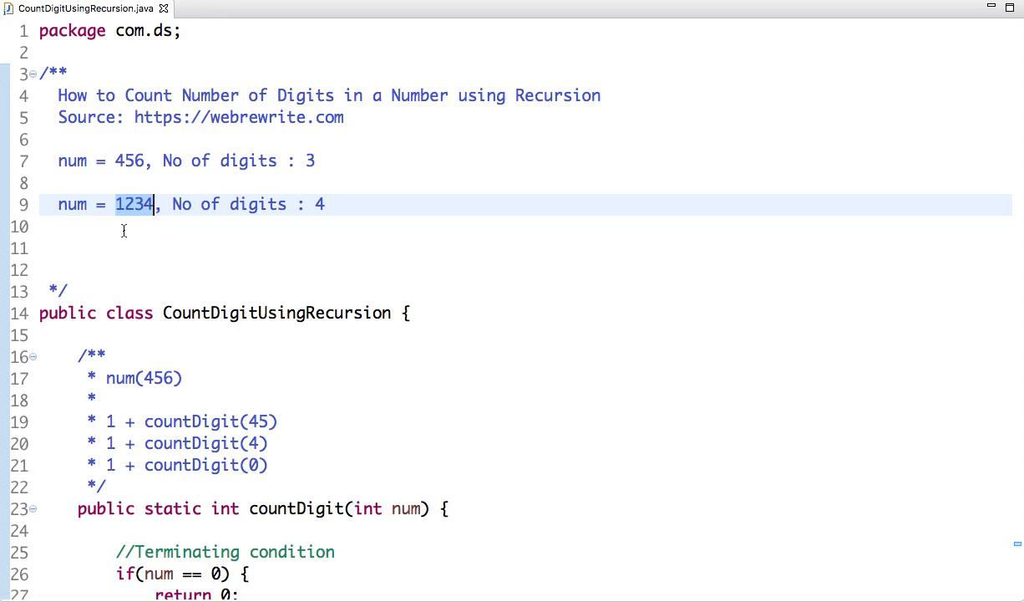
left_click(78, 245)
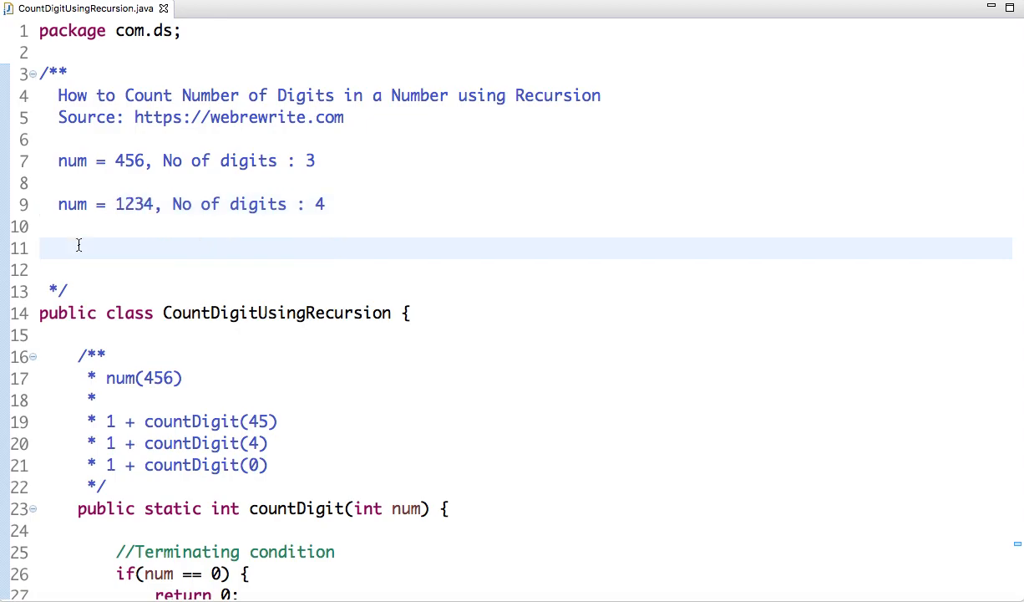
left_click(79, 247)
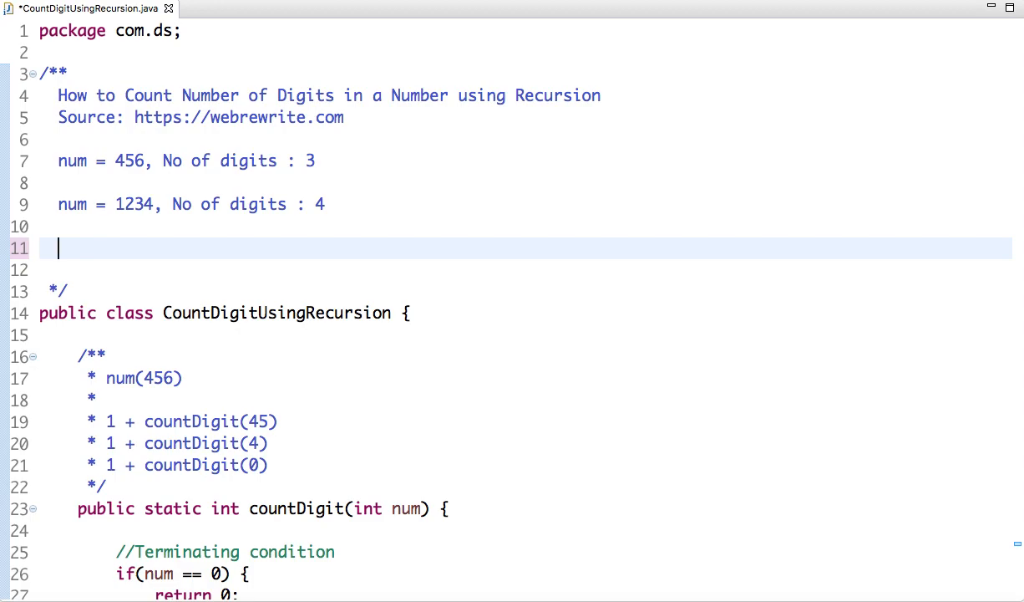
Step: Write int count = 0; with a while(num > 0) loop doing count++; and num = num/10; in the comment
type("int count")
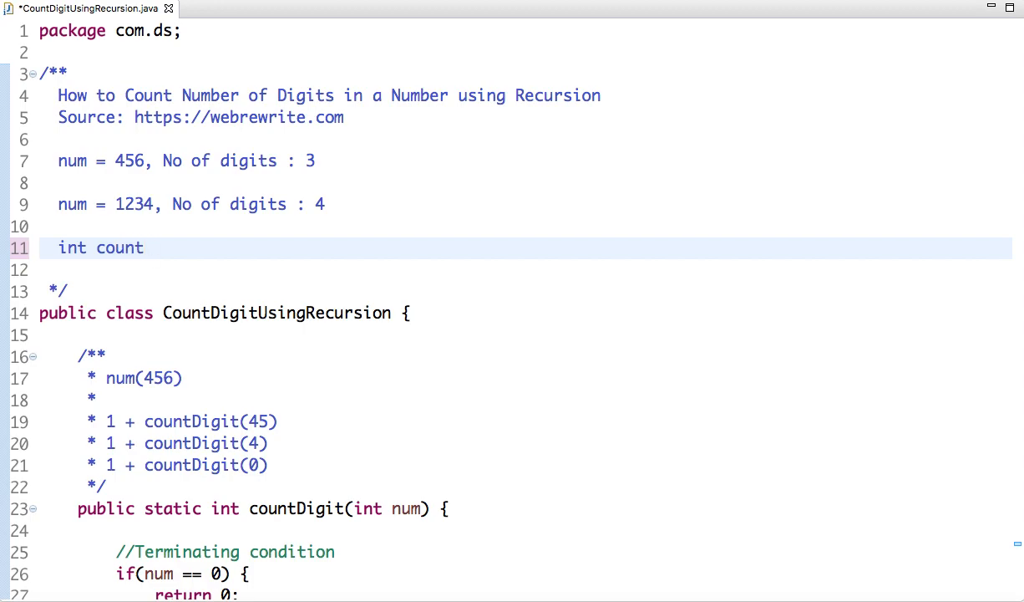
type("= 0;")
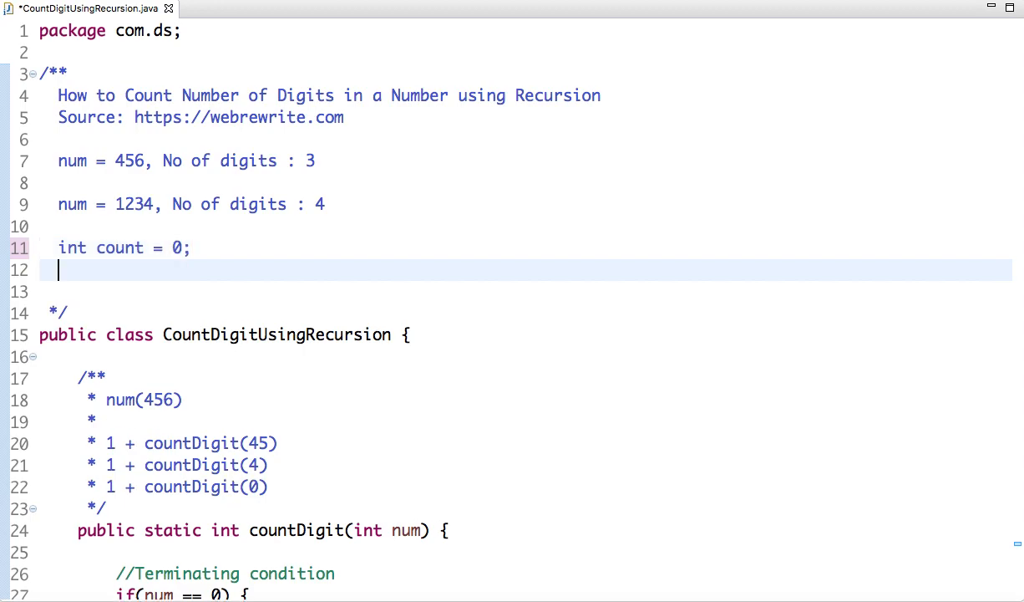
type("while(")
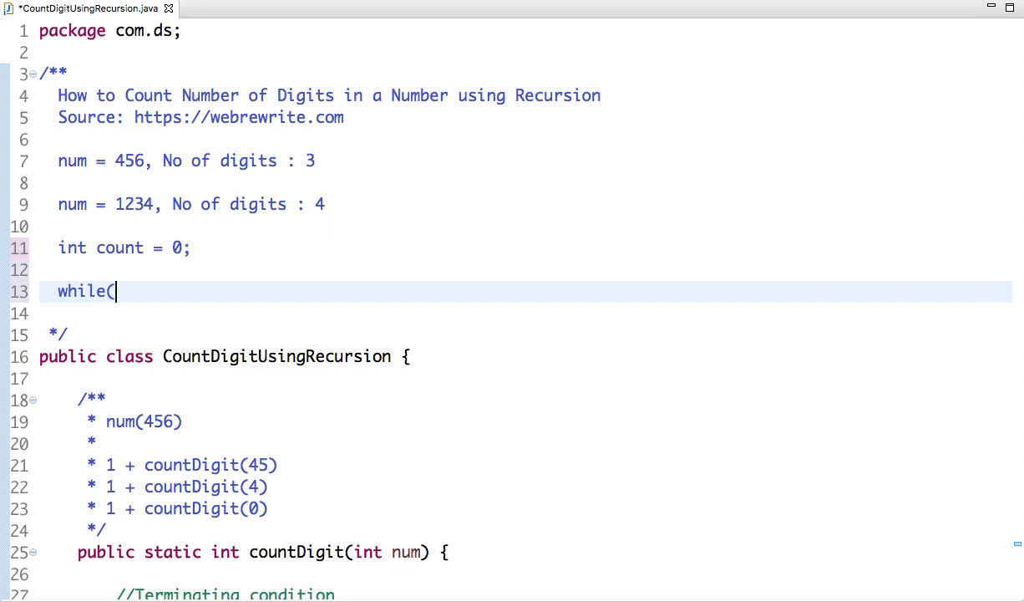
type("num >")
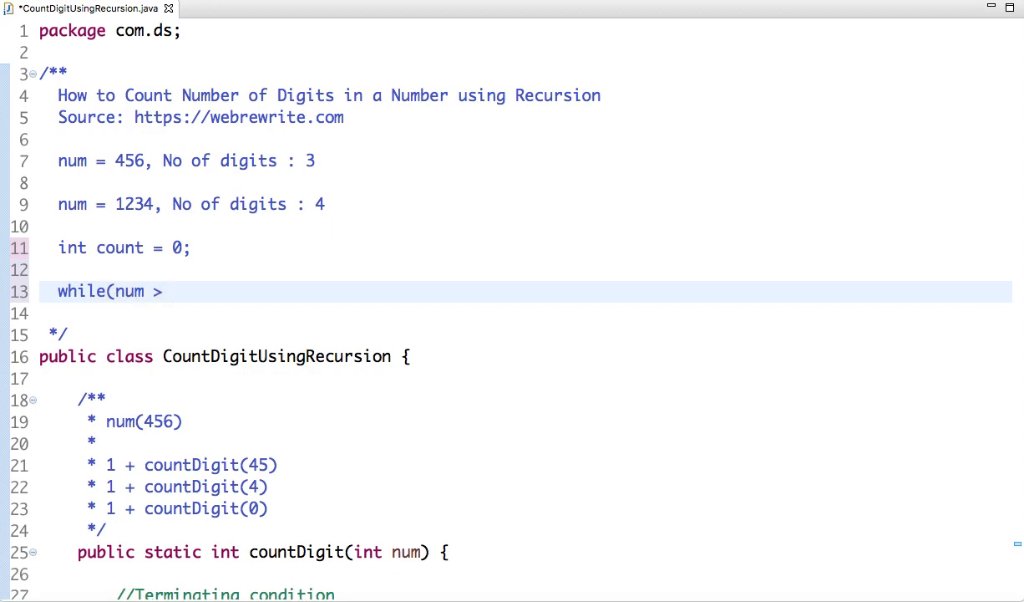
type("0) {")
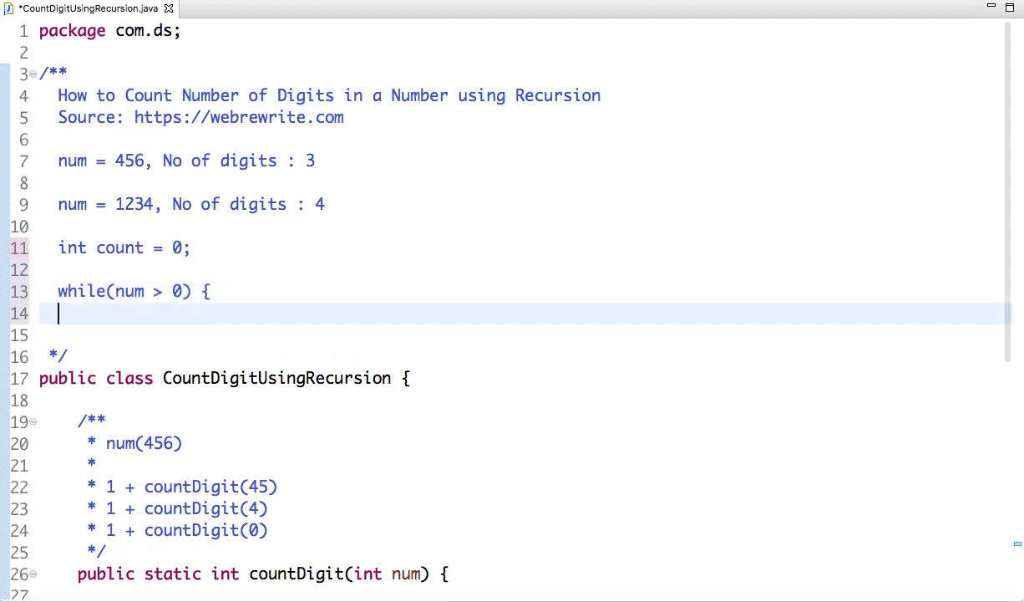
type("coun")
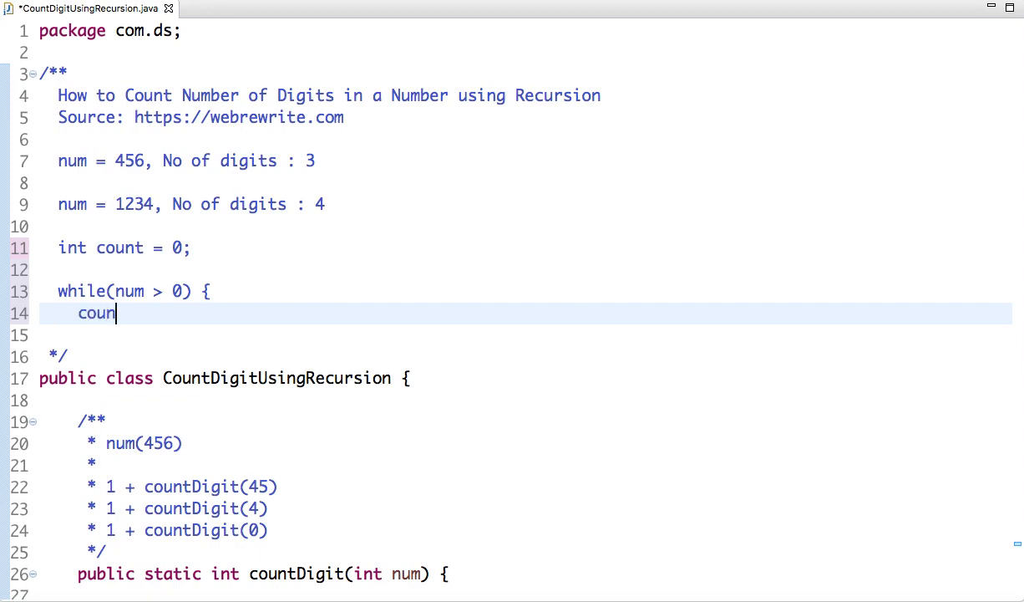
type("++;")
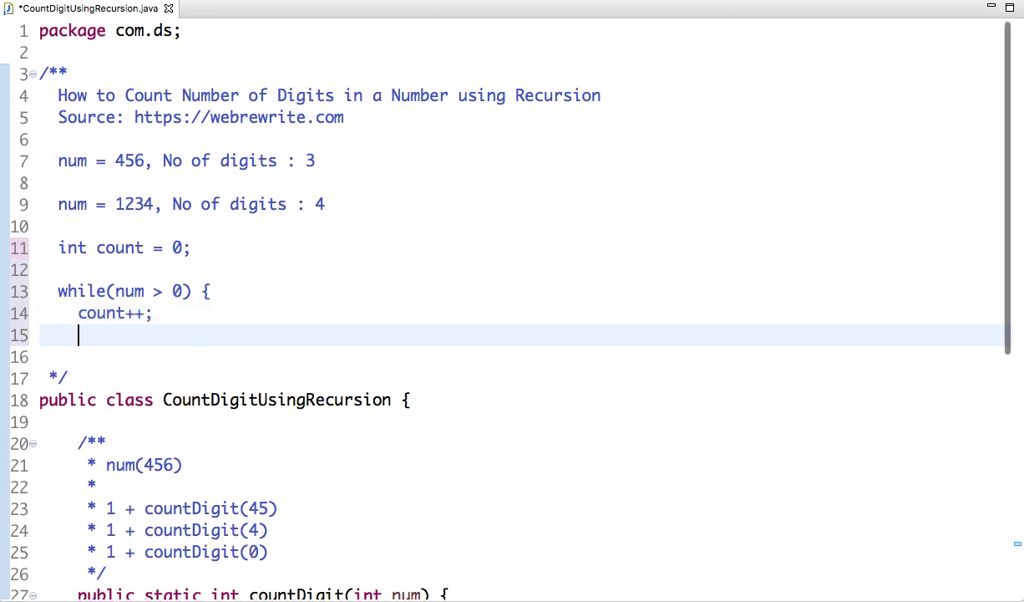
type("num = num/10;")
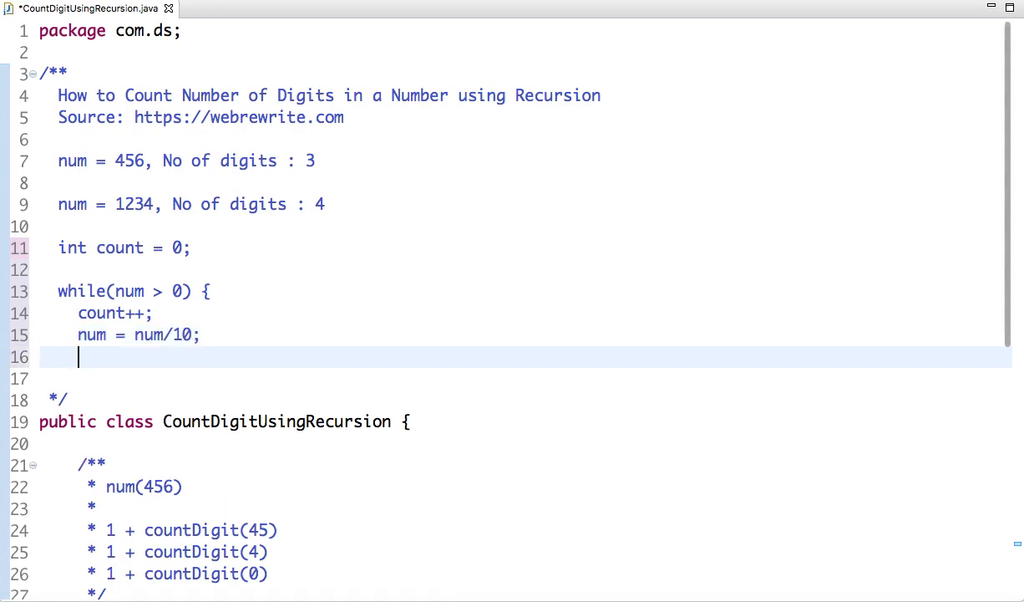
type("}")
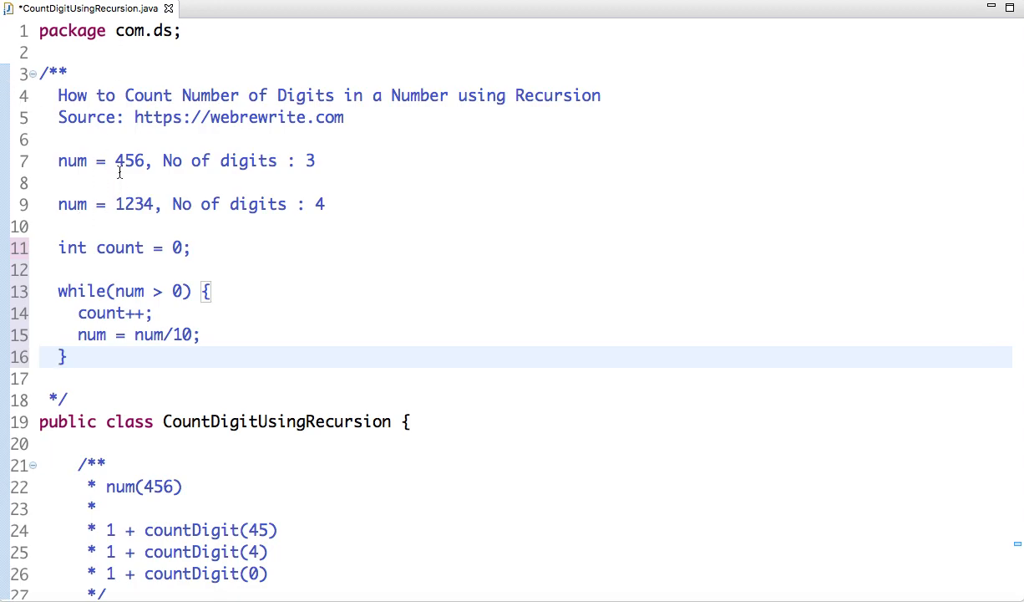
double_click(129, 160)
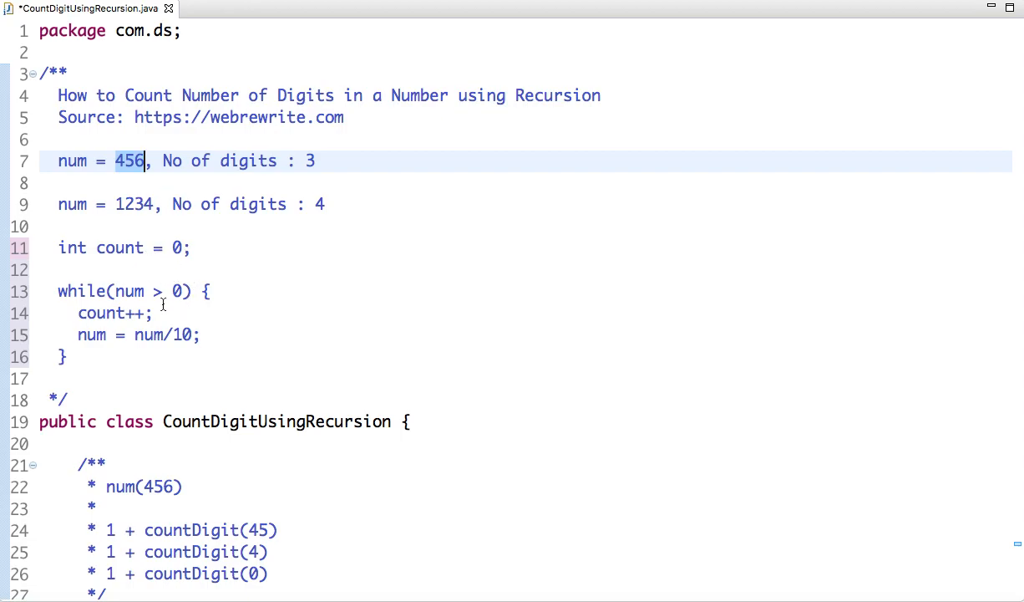
mouse_move(184, 312)
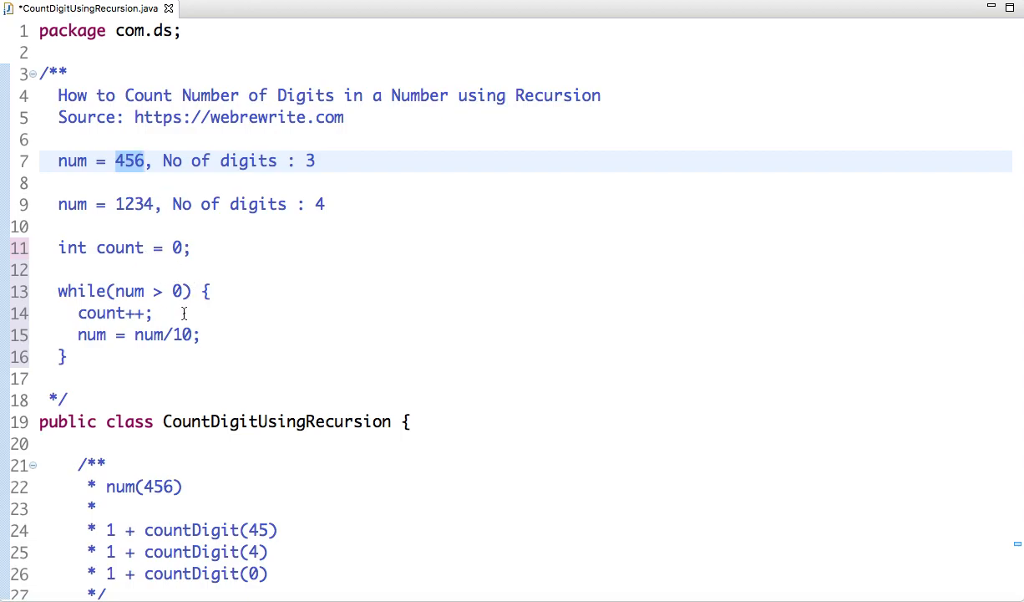
mouse_move(212, 325)
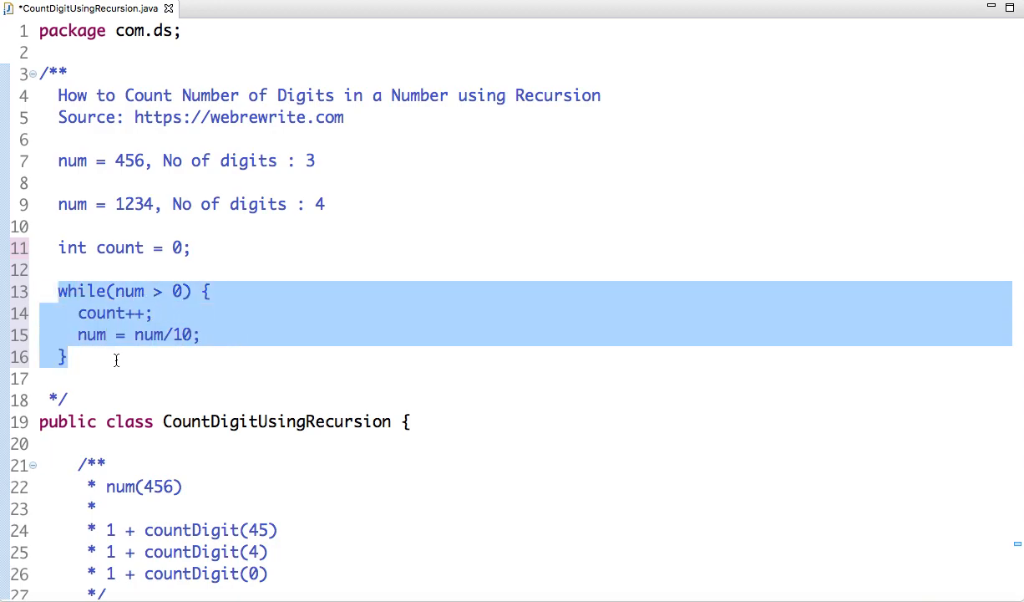
mouse_move(127, 302)
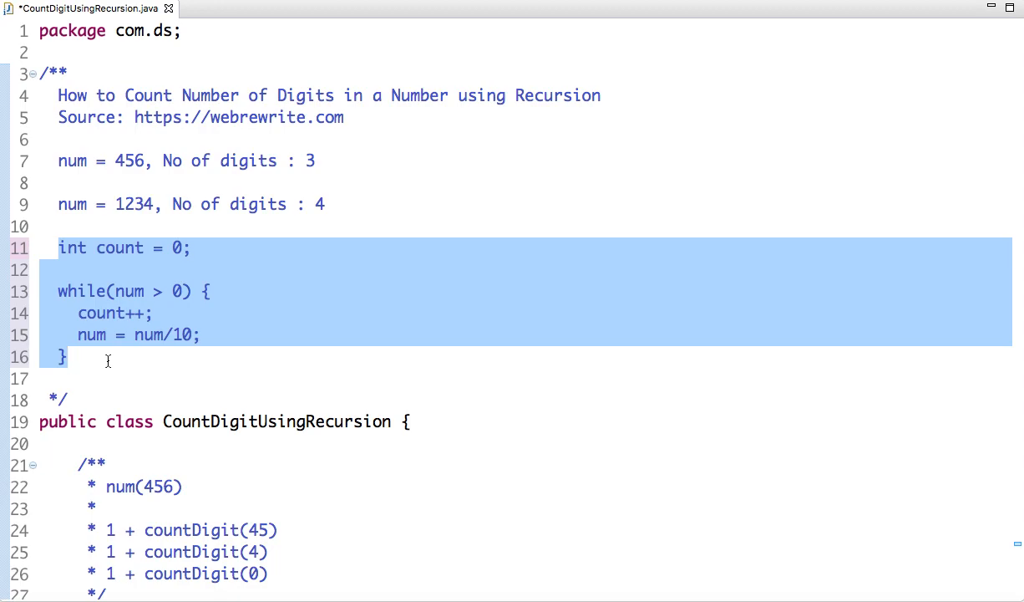
key("Delete")
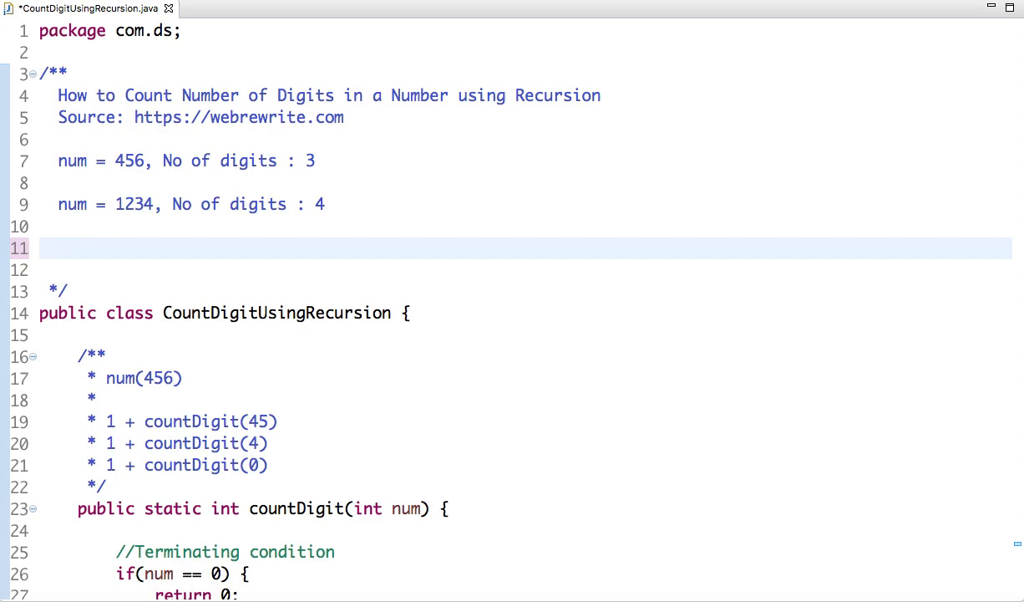
left_click(57, 248)
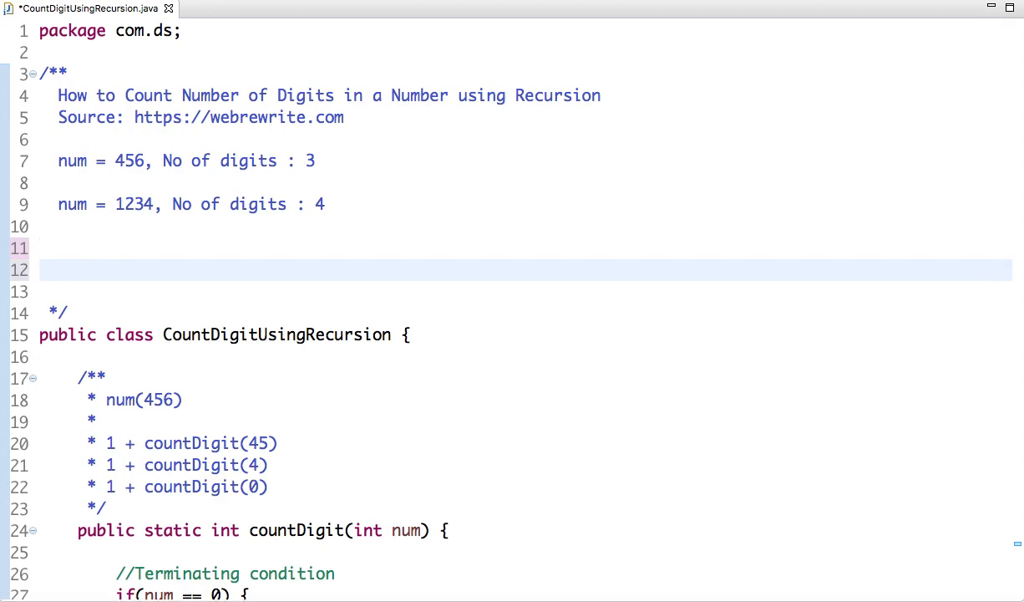
type("//")
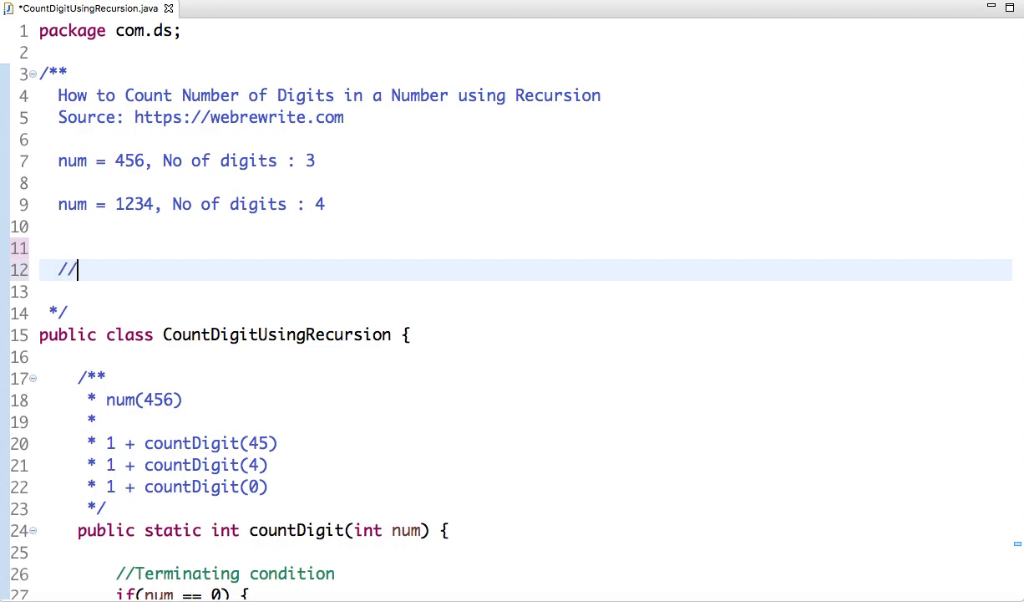
key("BackSpace")
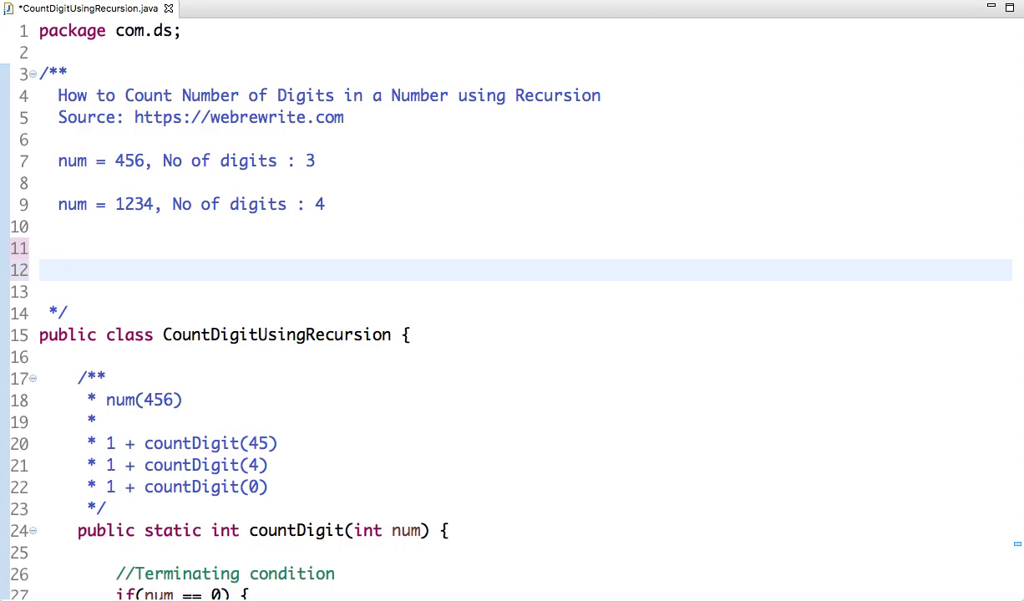
type("num ==")
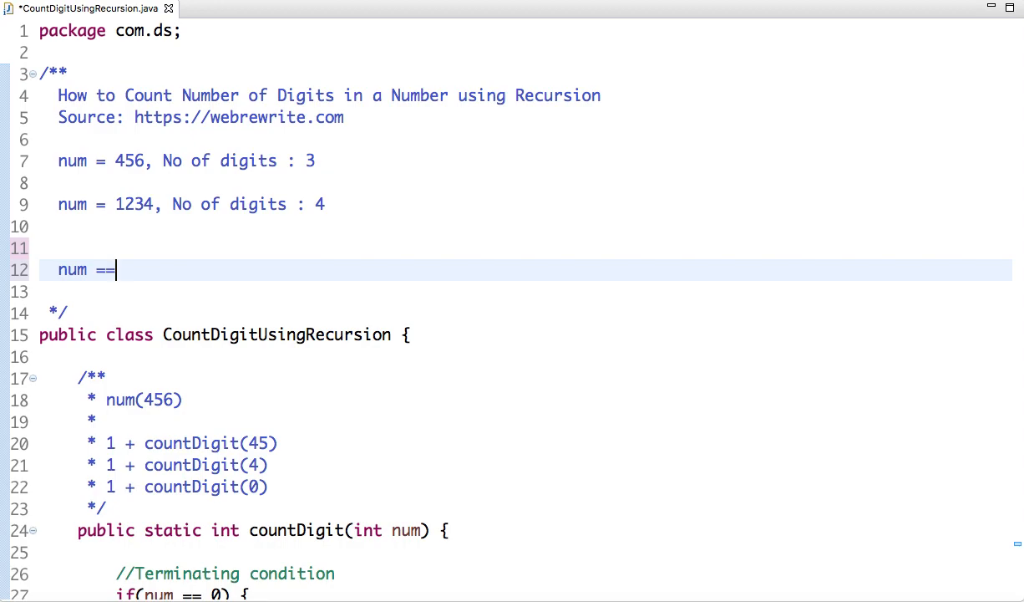
type("0")
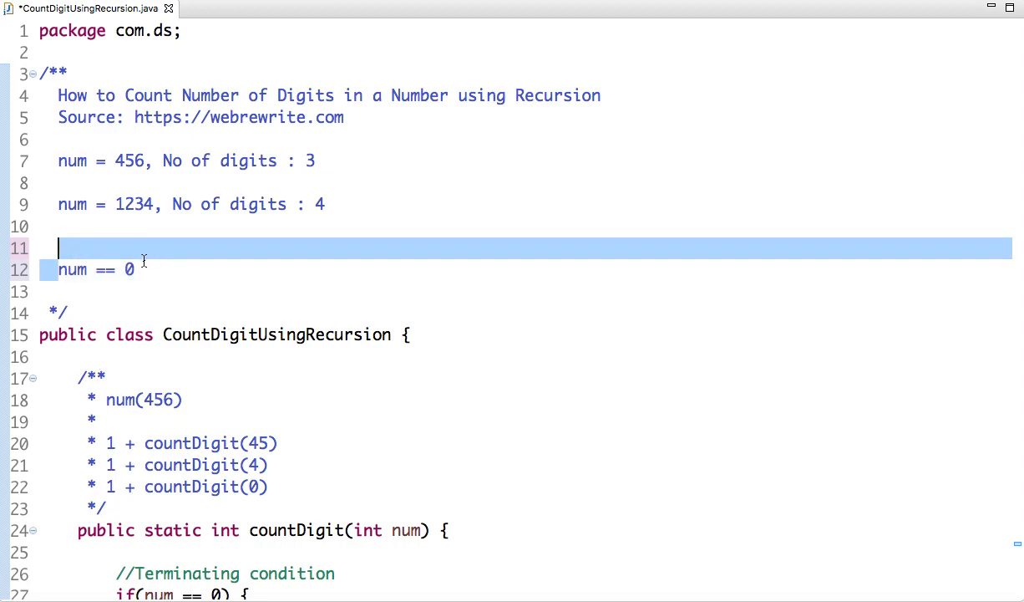
left_click(136, 269)
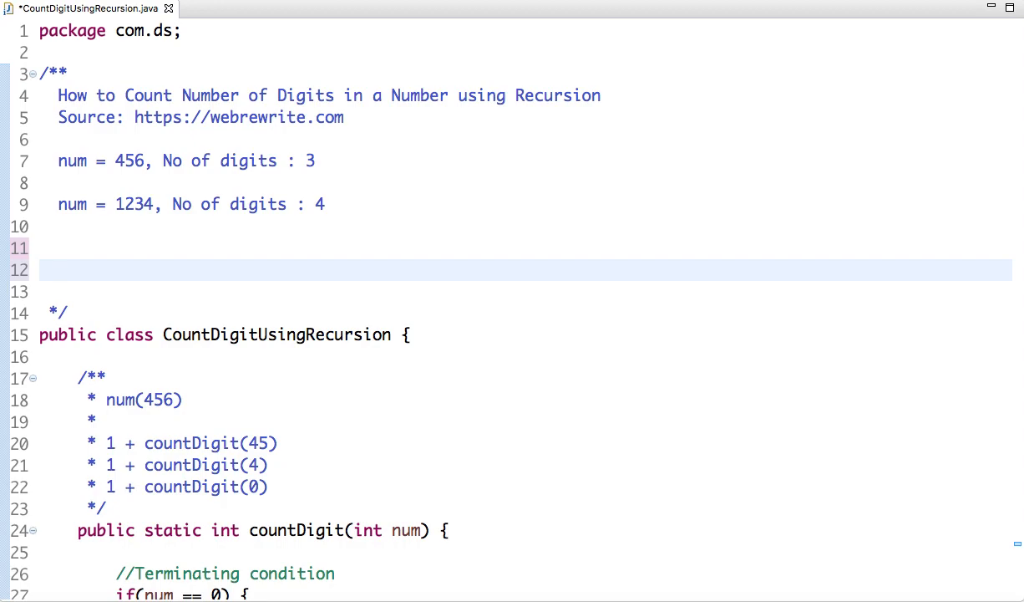
left_click(58, 269)
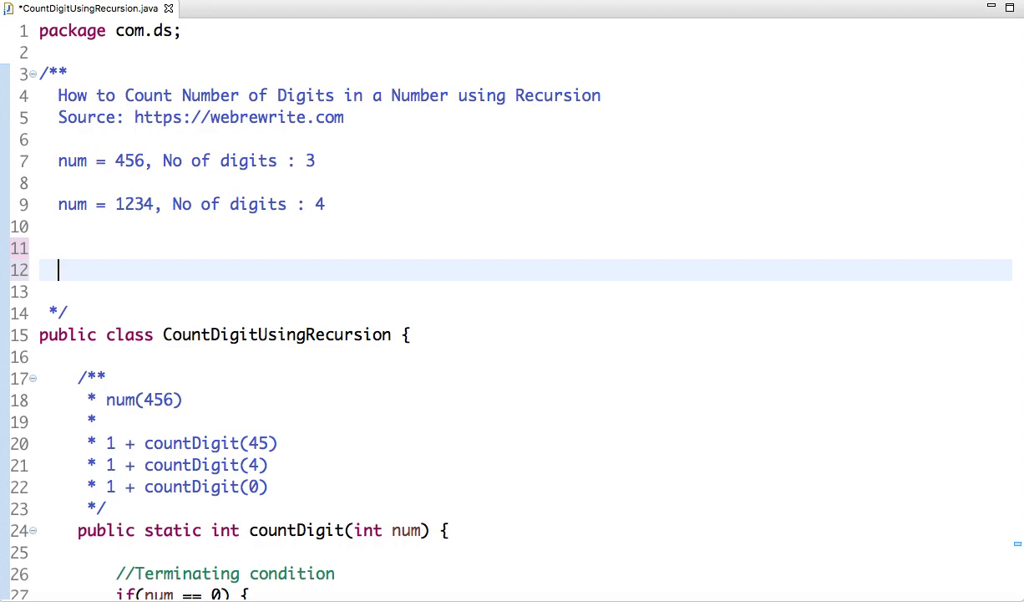
scroll("down", 3)
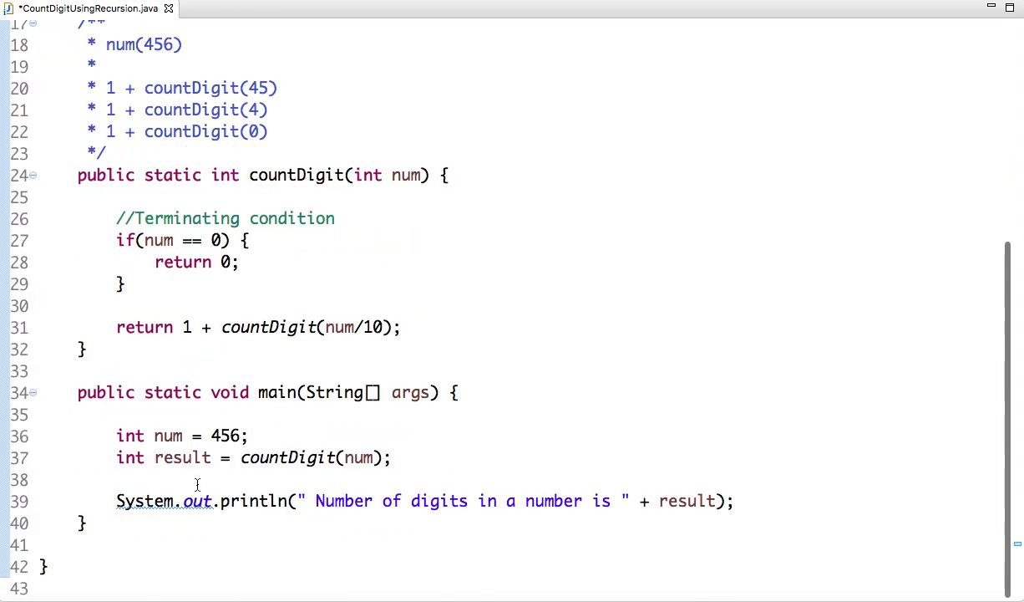
double_click(289, 458)
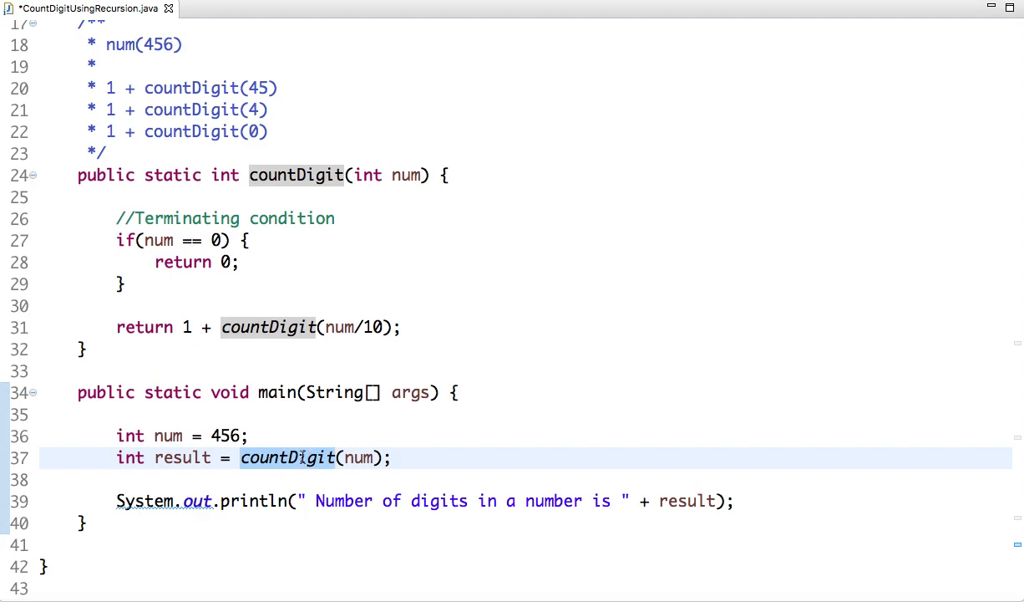
left_click(147, 435)
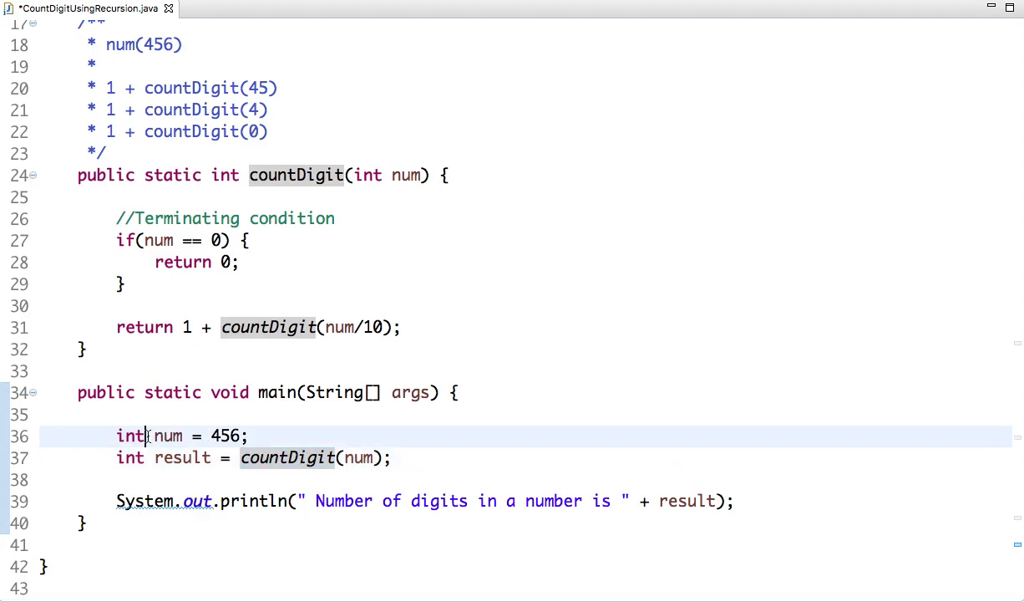
double_click(167, 434)
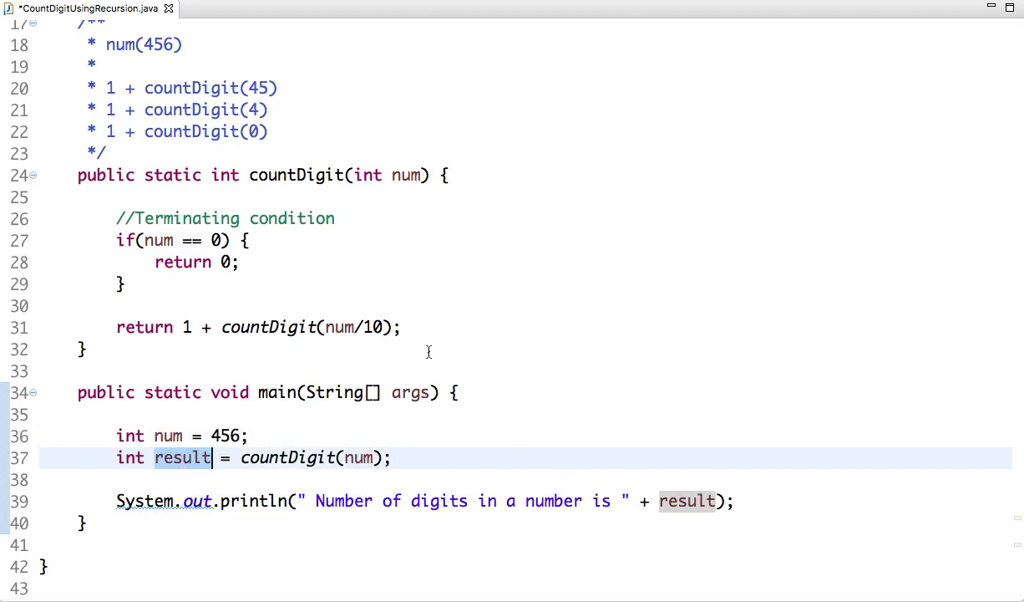
scroll("up", 3)
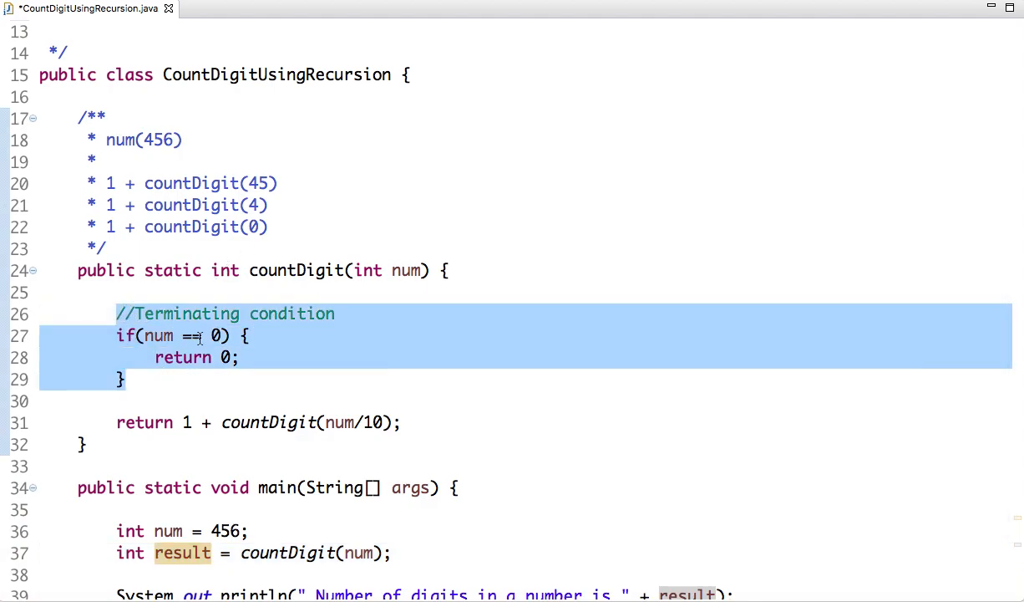
left_click(196, 358)
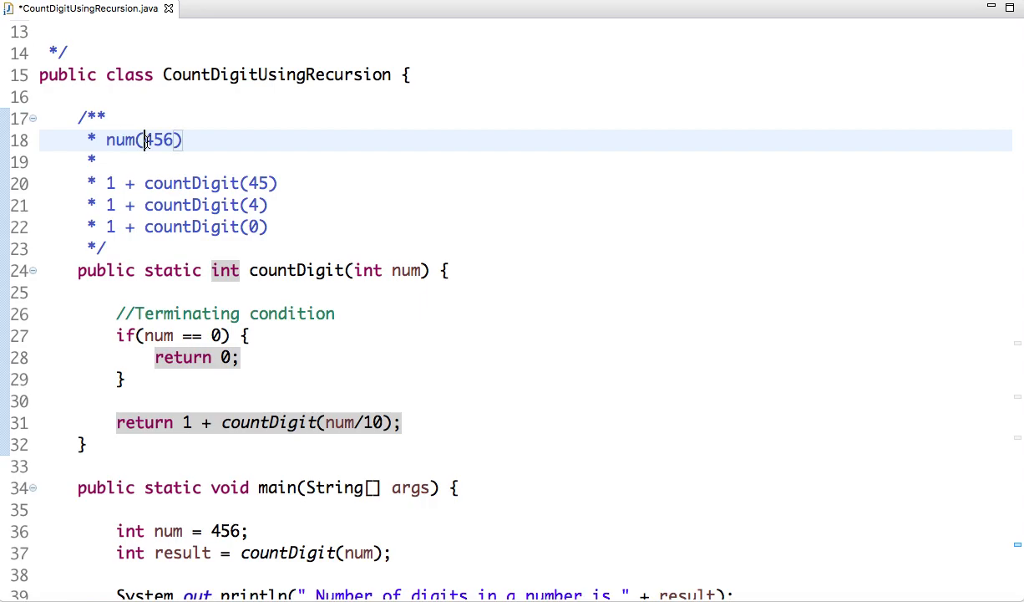
double_click(157, 140)
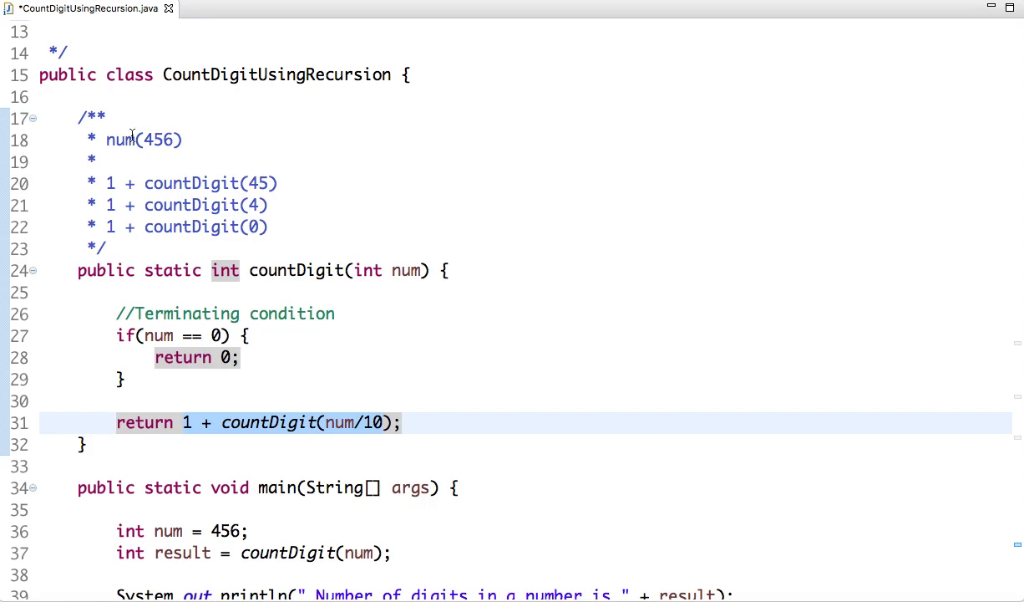
mouse_move(104, 189)
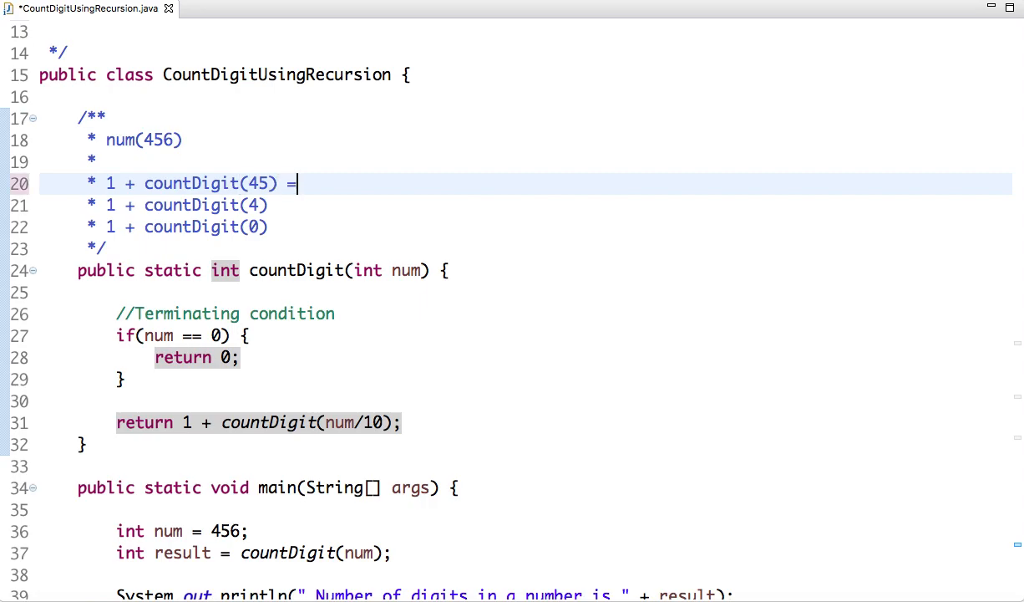
Step: Mark the countDigit(45) and countDigit(4) trace lines as => Paused
type("=> P")
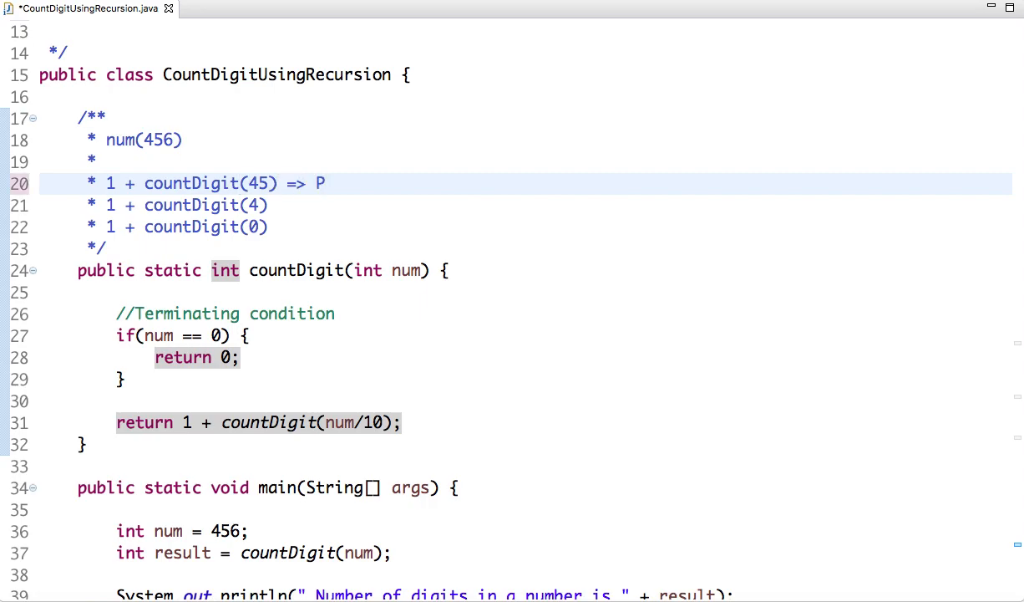
type("aused")
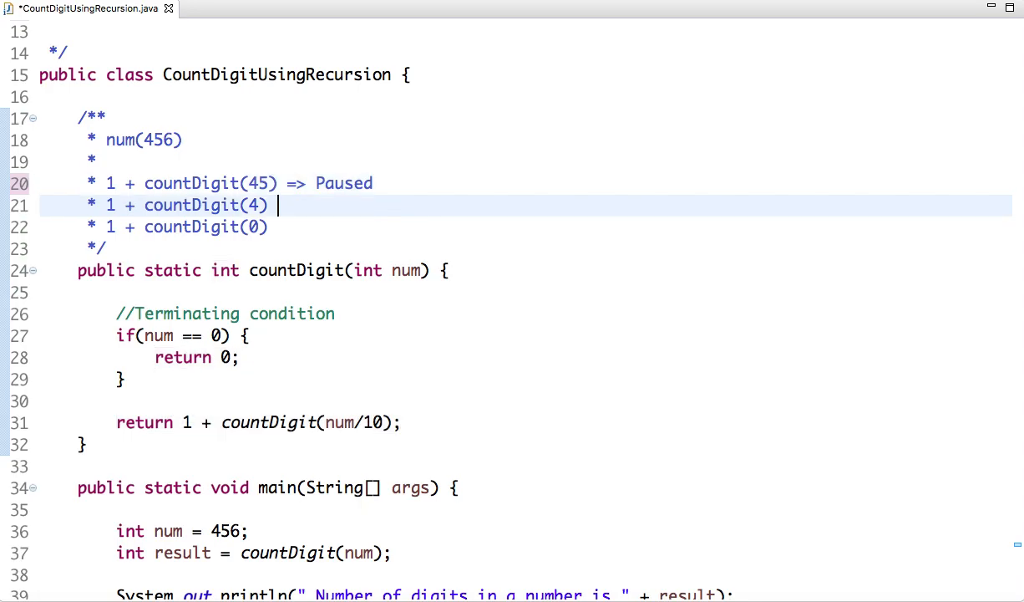
type("=>")
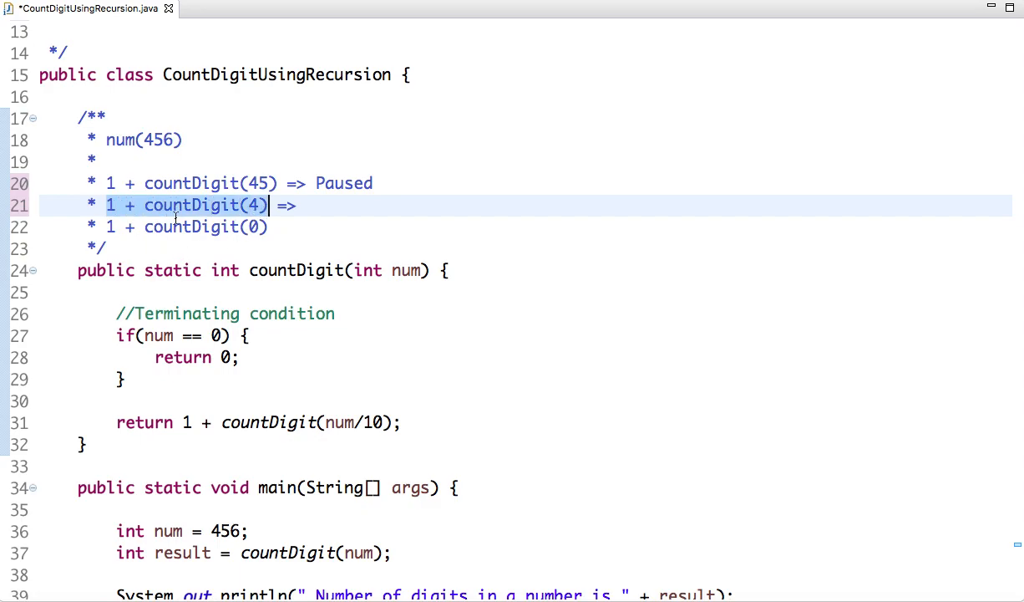
type("Pa")
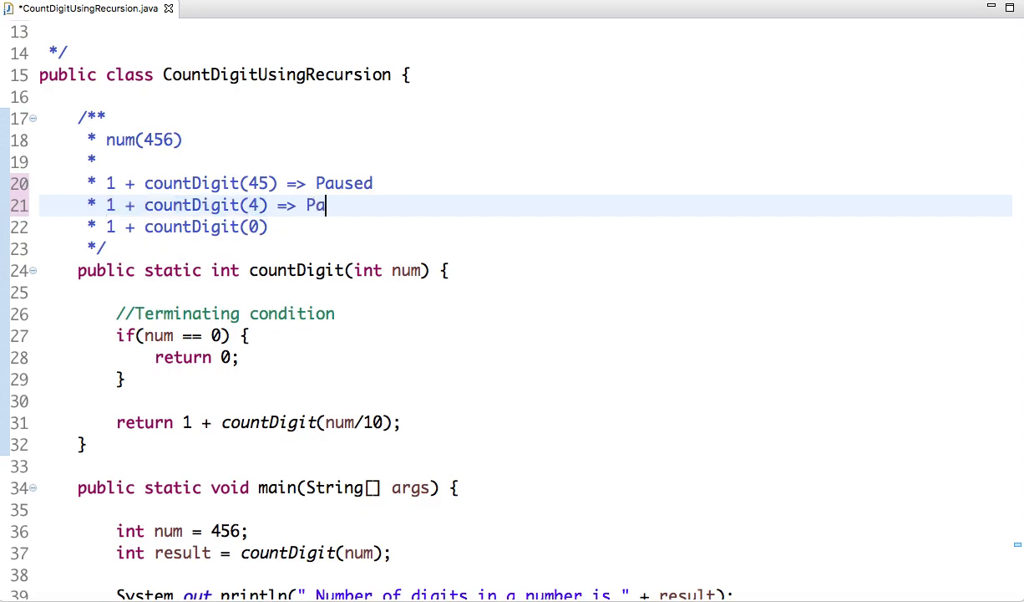
type("used")
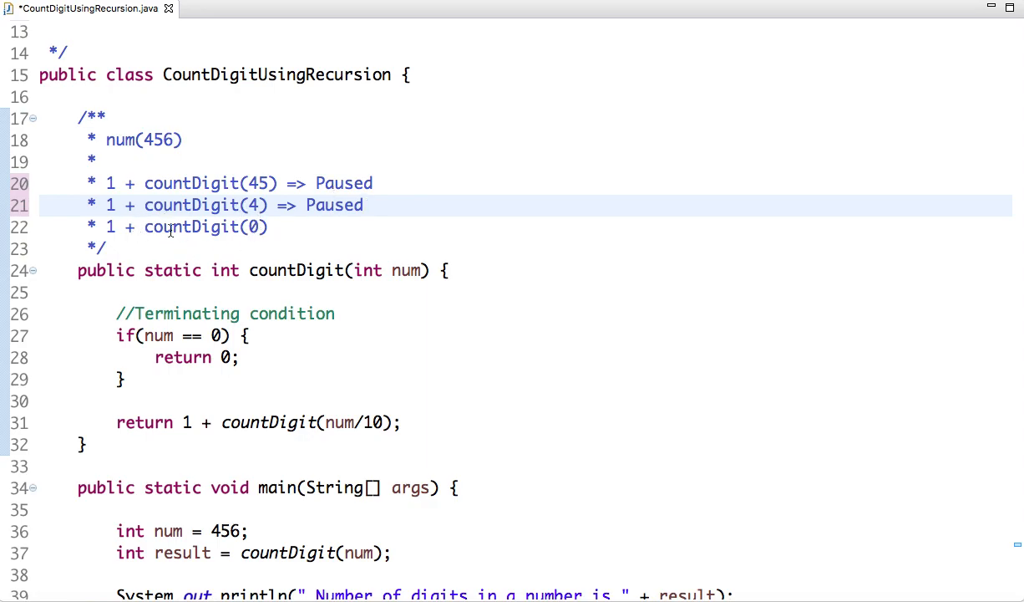
Step: Highlight the countDigit(4) and 1 + countDigit(0) calls while explaining the paused recursion
double_click(204, 227)
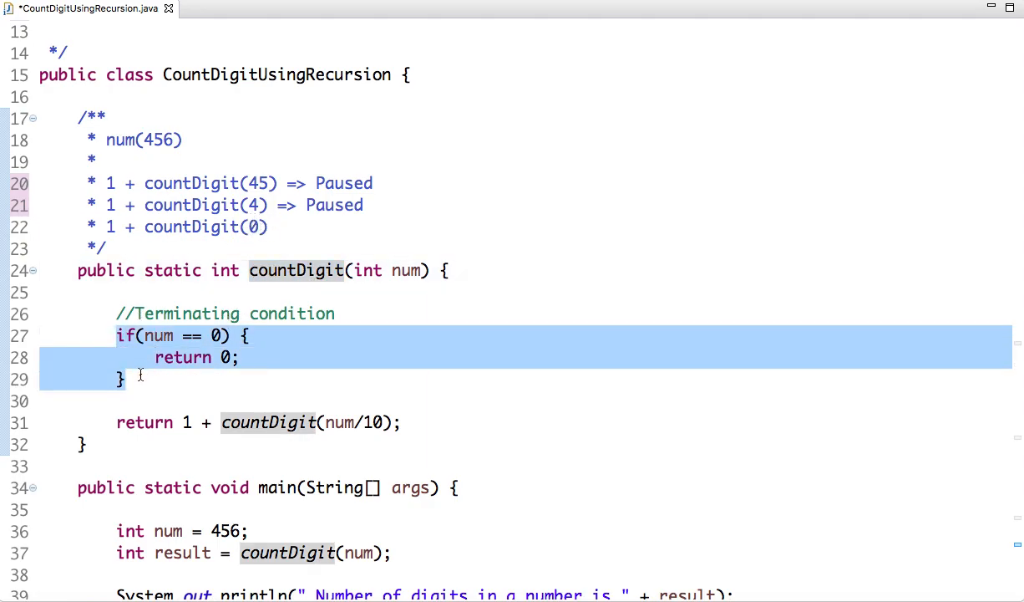
left_click(126, 380)
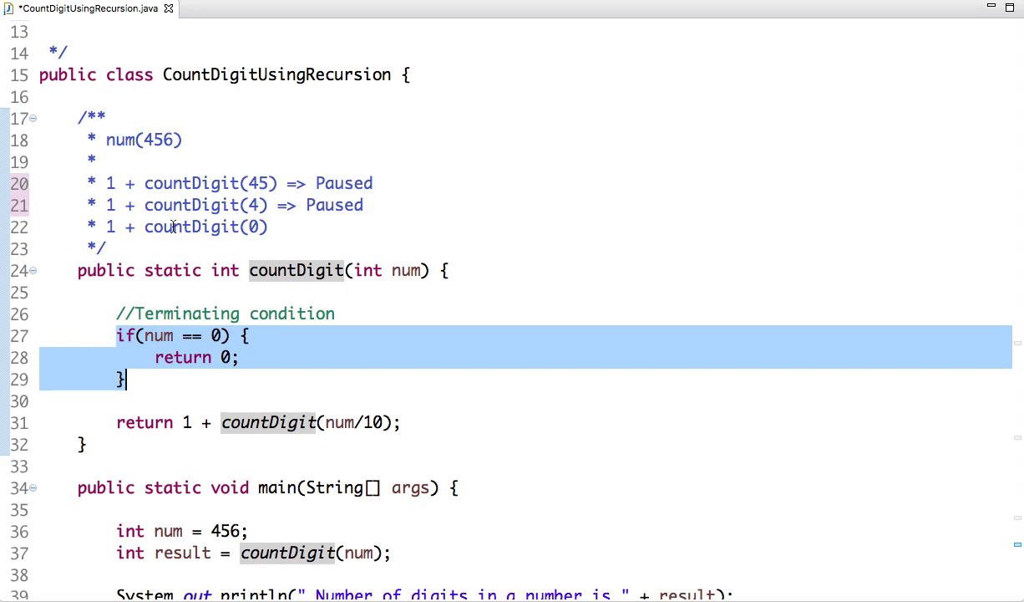
left_click(143, 227)
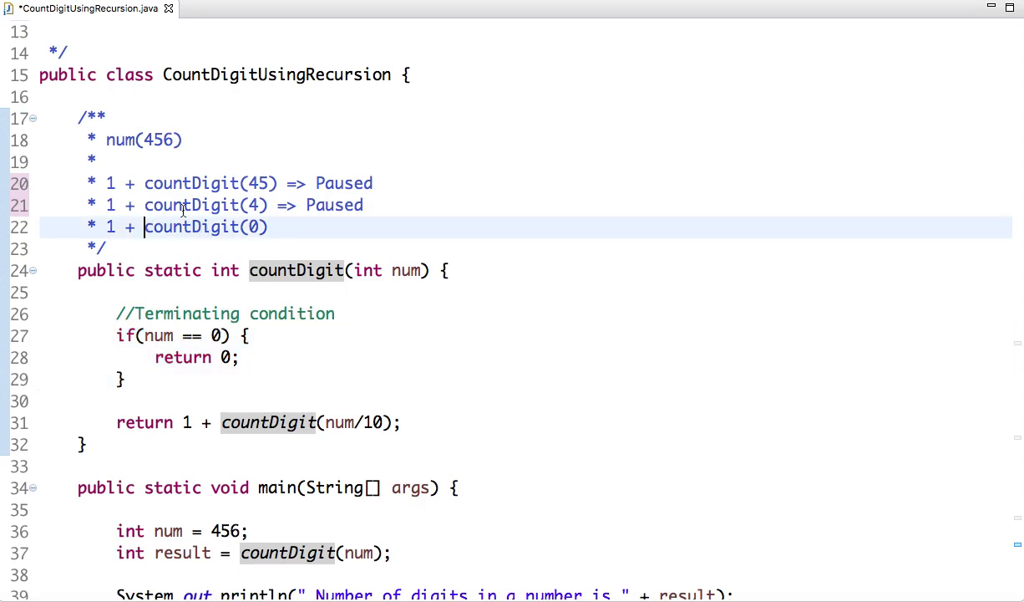
left_click(261, 204)
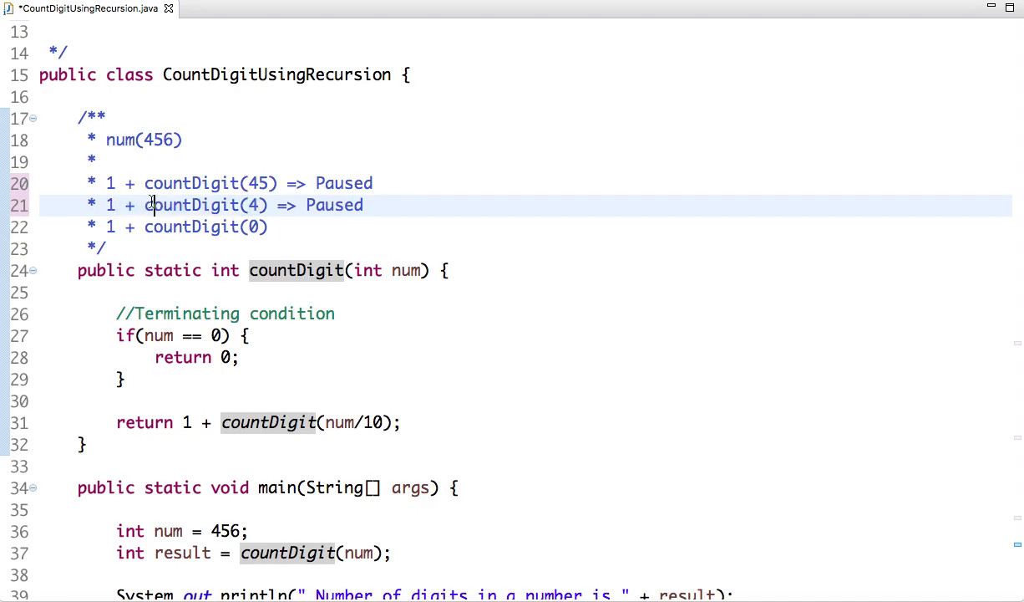
double_click(192, 204)
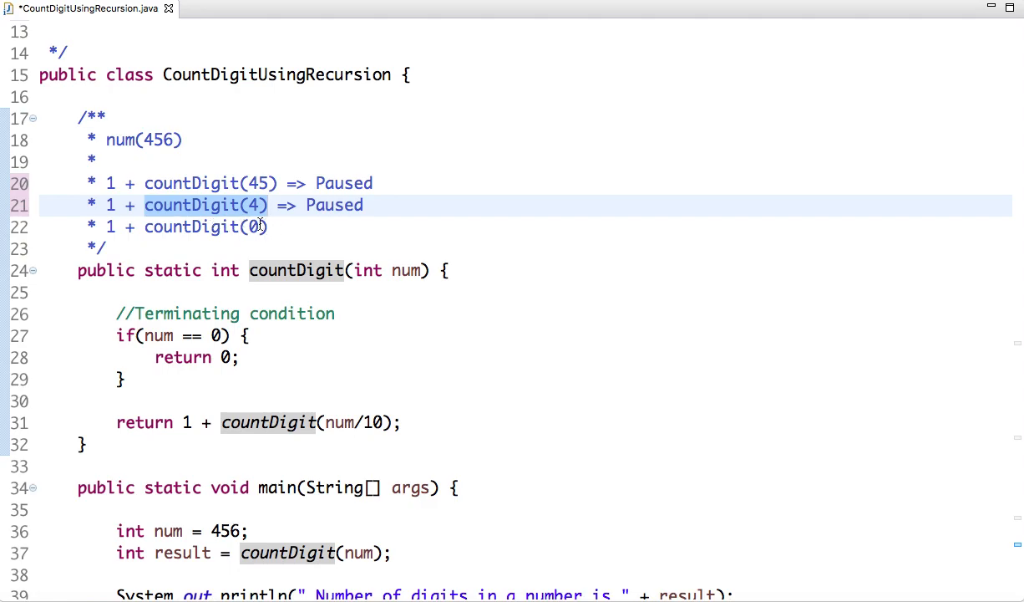
left_click(144, 227)
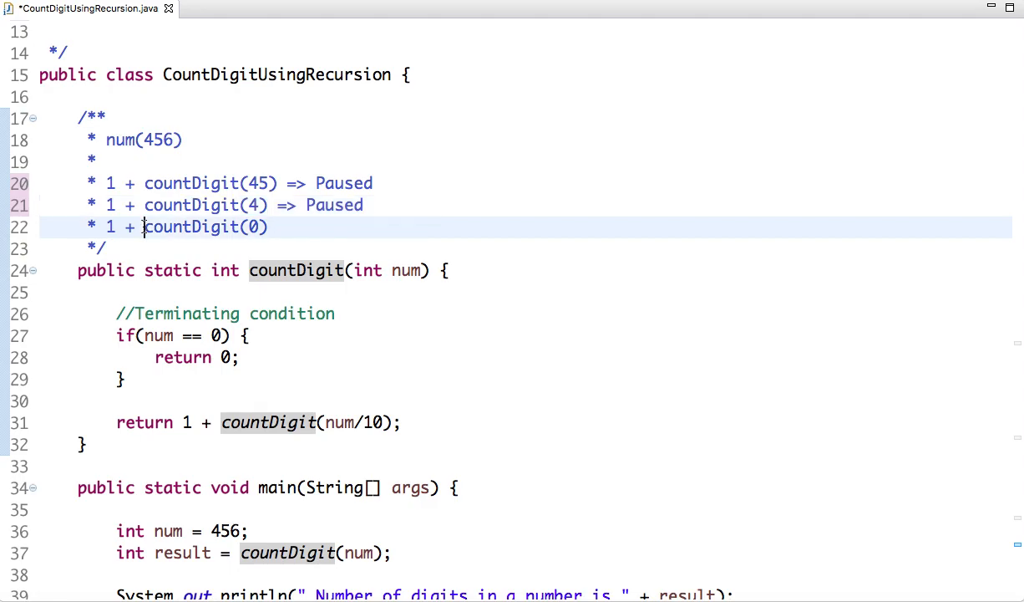
double_click(204, 227)
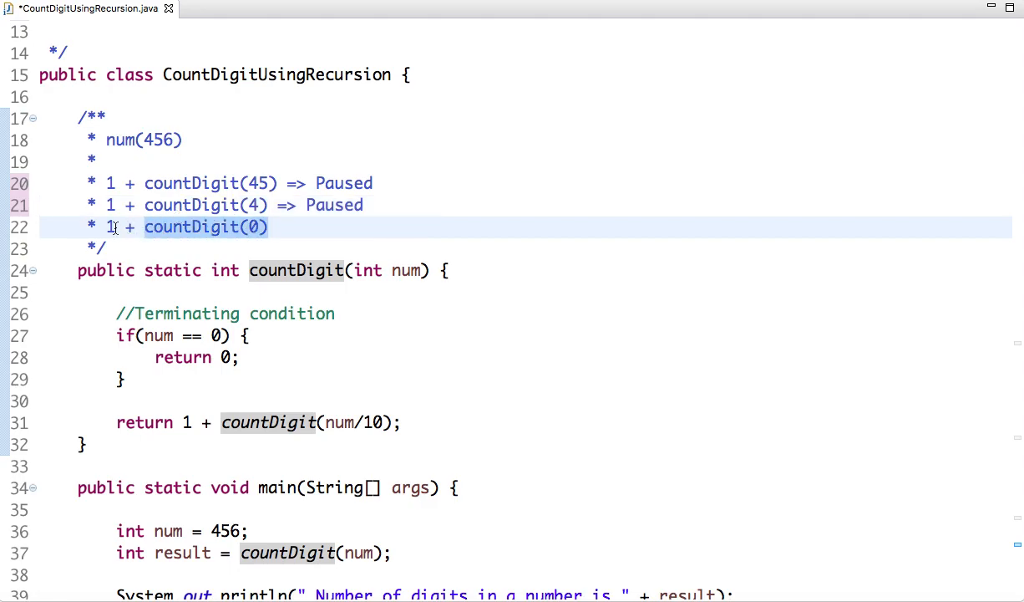
left_click(264, 228)
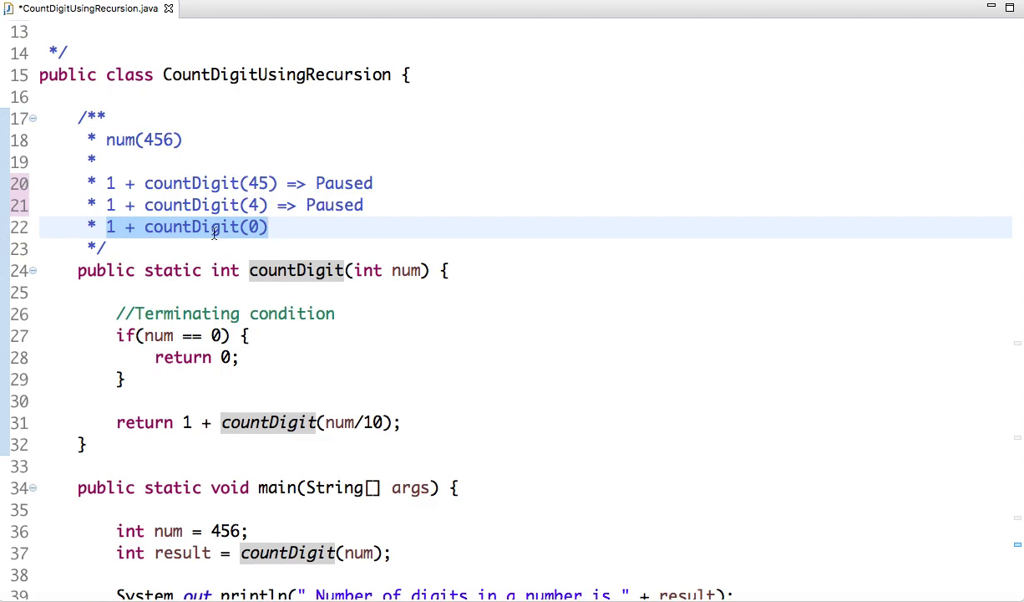
mouse_move(257, 232)
type(" =")
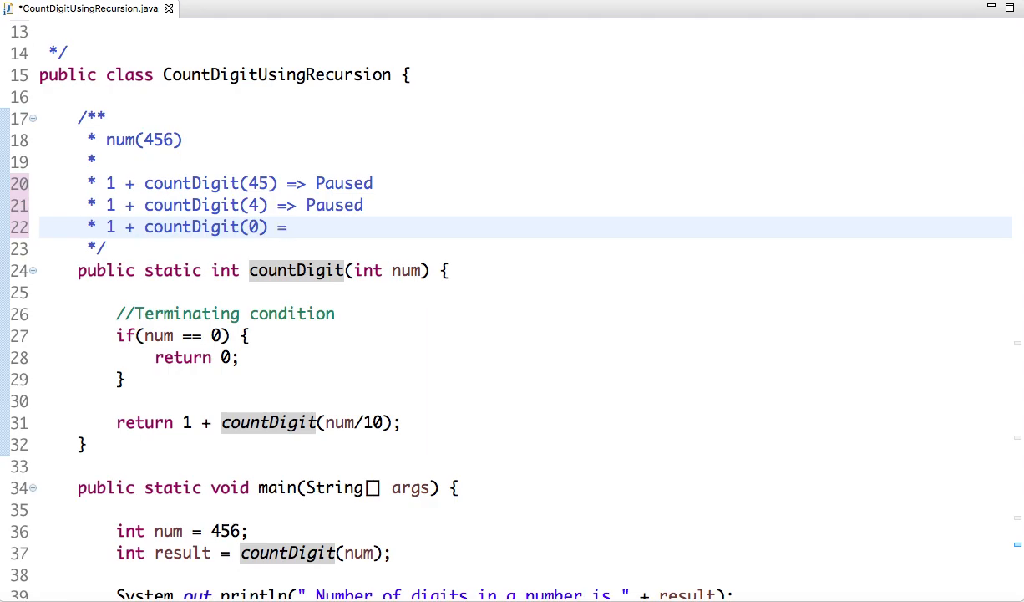
Step: Resolve countDigit(0) to => 1 and countDigit(4) to 1 + 1 => 2 in the trace
type(">")
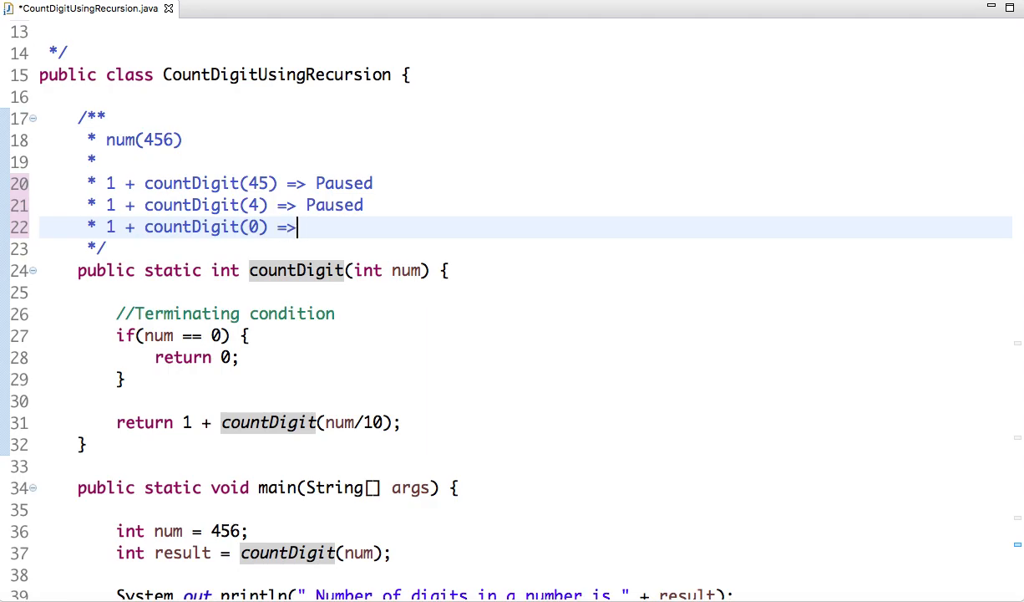
type("1")
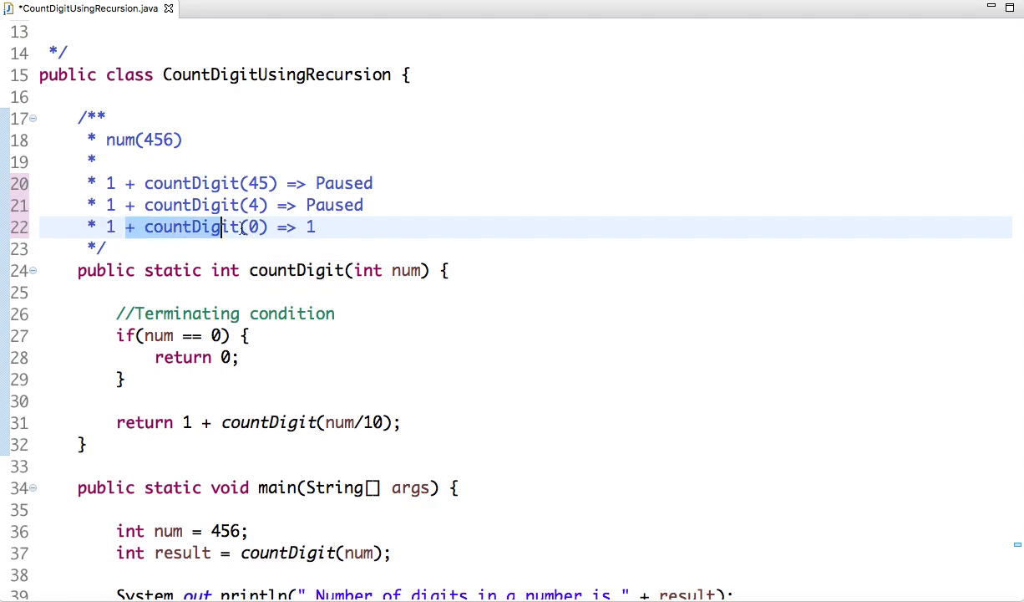
key("Delete")
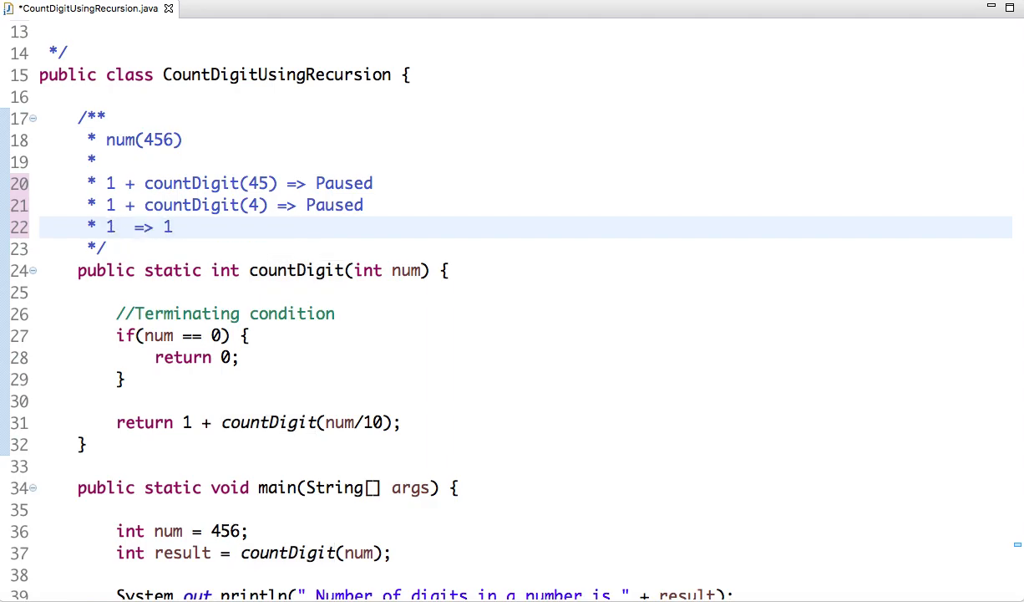
left_click(125, 228)
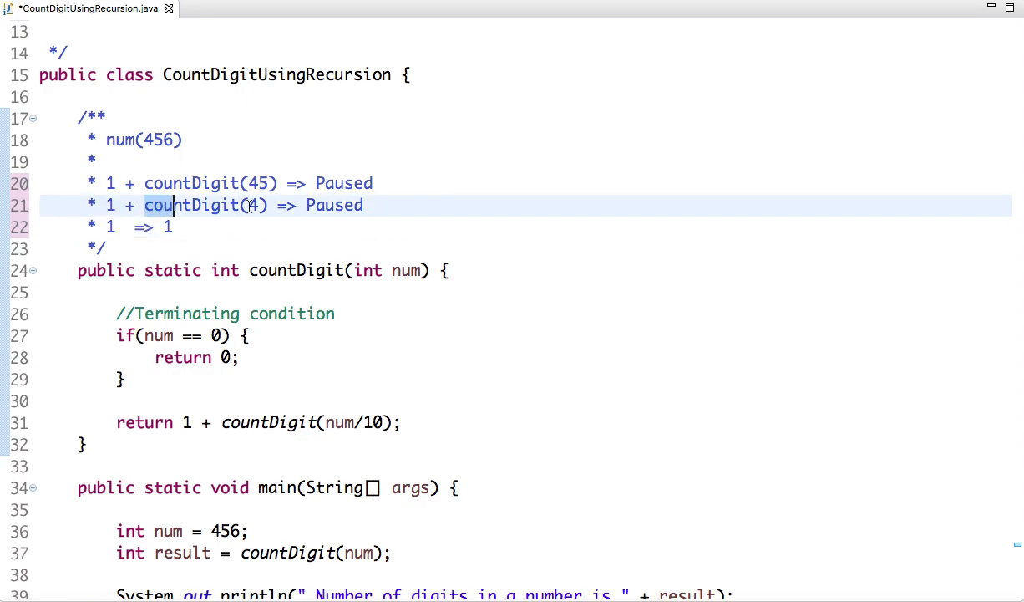
type("1")
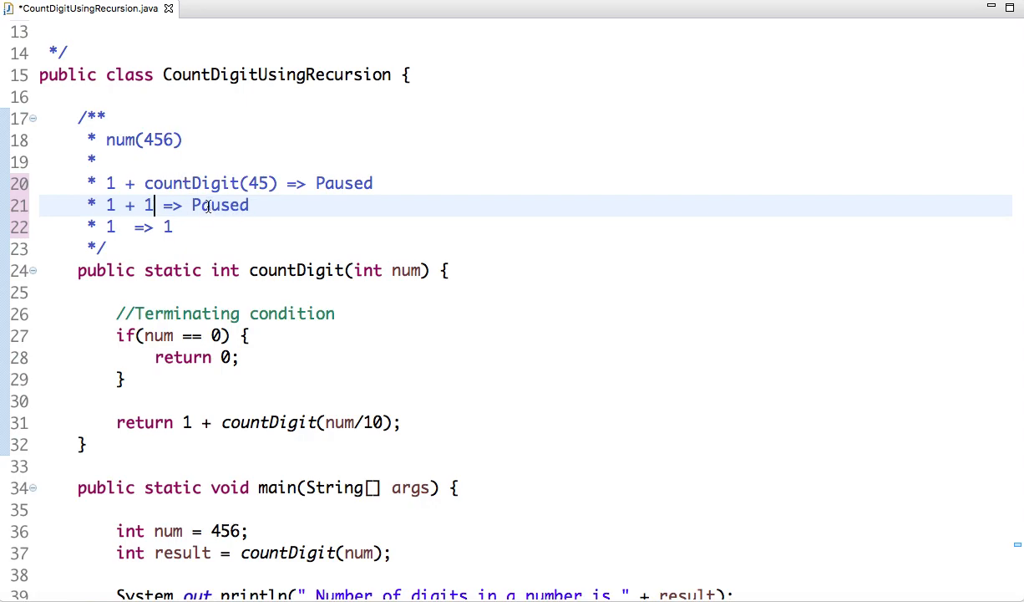
type("2")
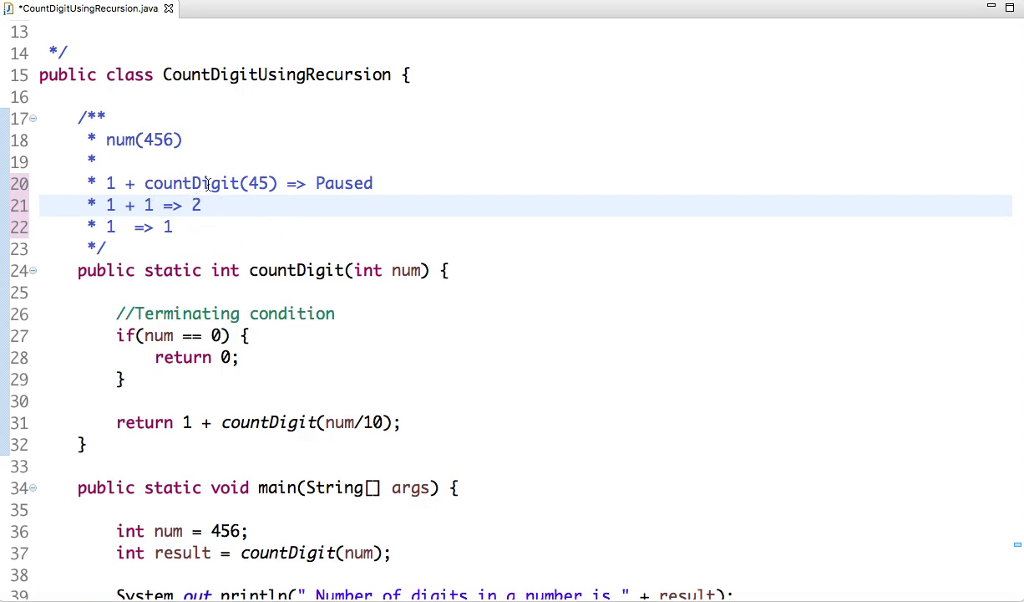
Step: Resolve countDigit(45) to 1 + 2 => 3 in the trace
left_click(201, 204)
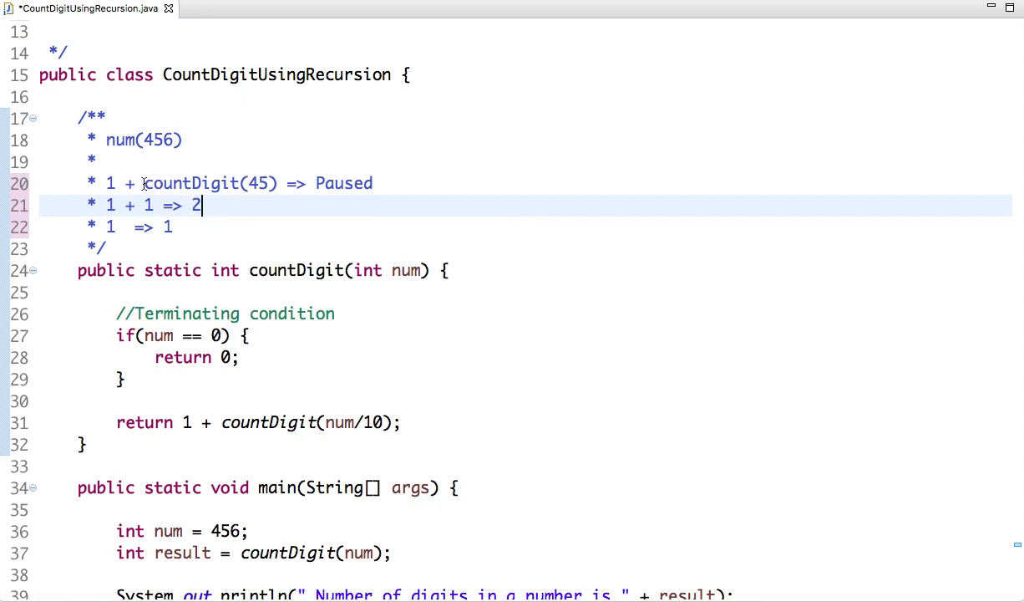
double_click(209, 182)
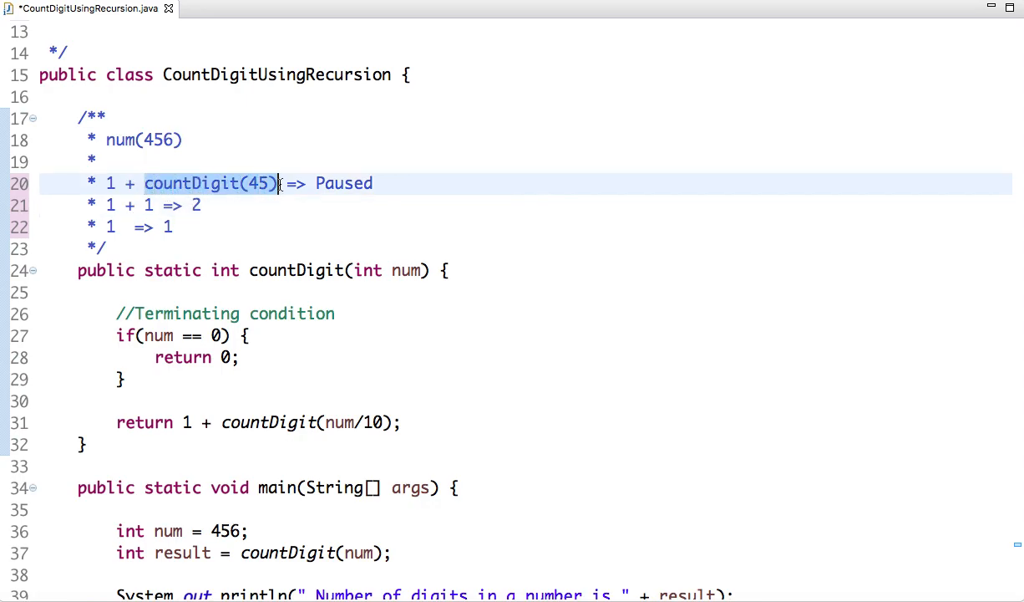
type("2")
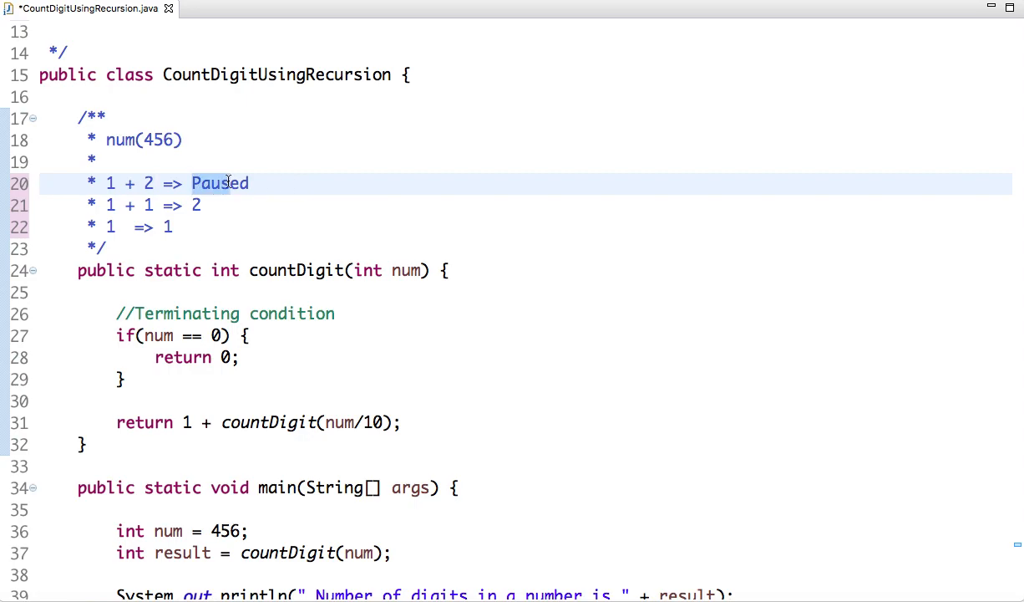
mouse_move(257, 182)
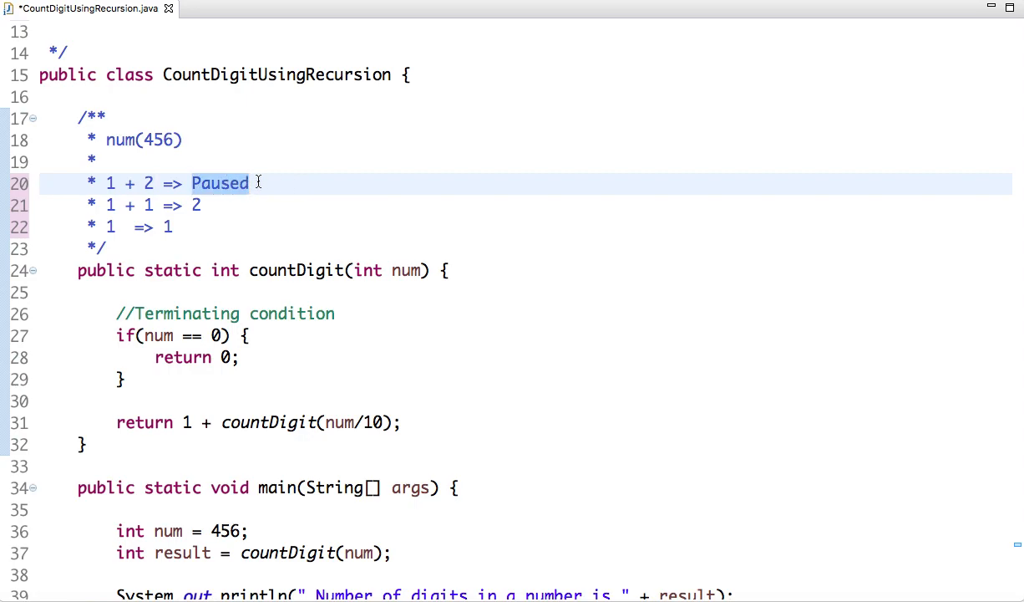
type("3")
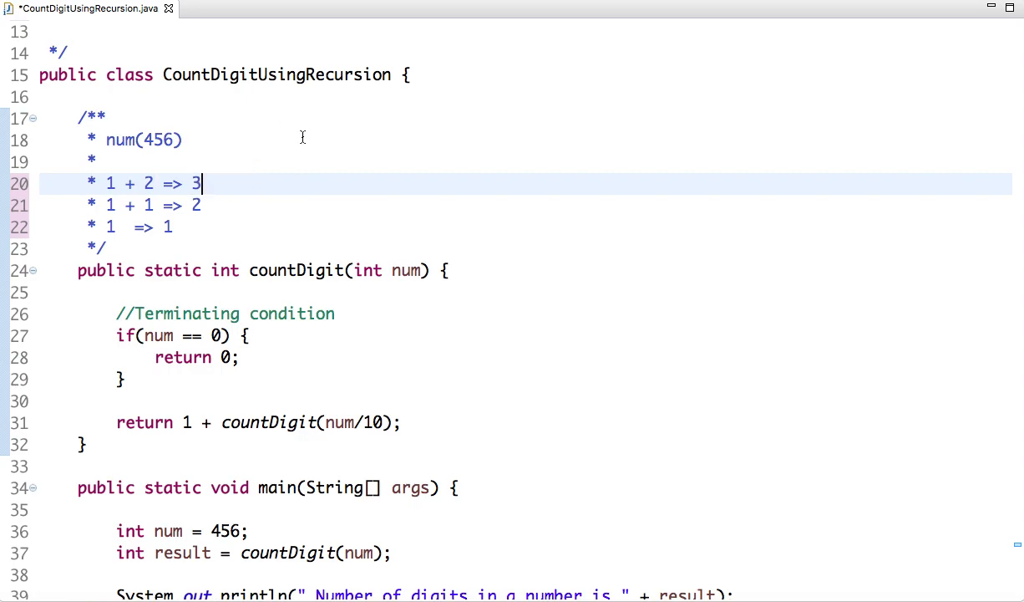
Step: Run CountDigitUsingRecursion as a Java application, then append 12 to the test number 456
scroll("down", 3)
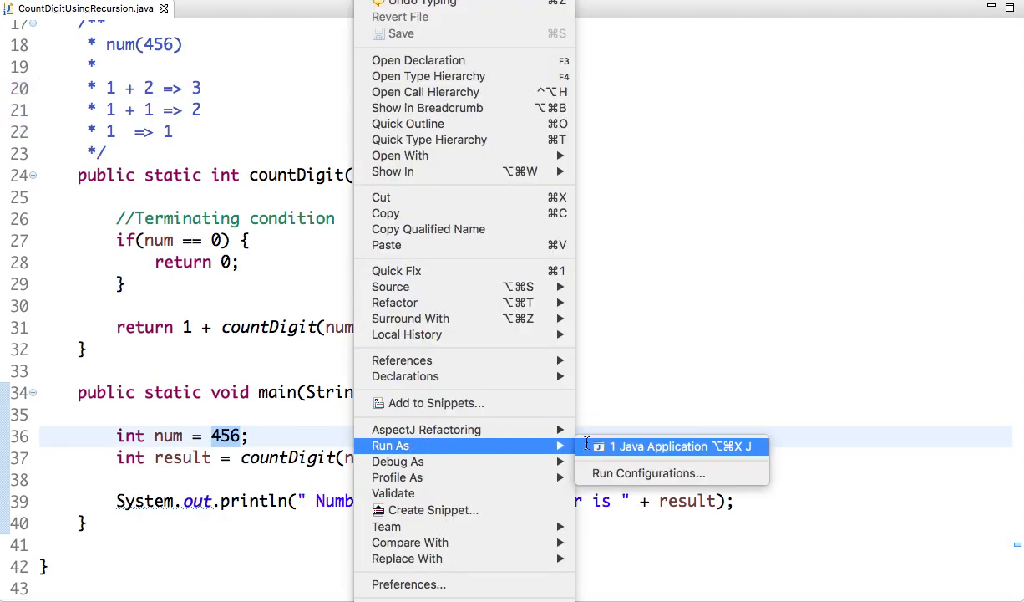
left_click(668, 445)
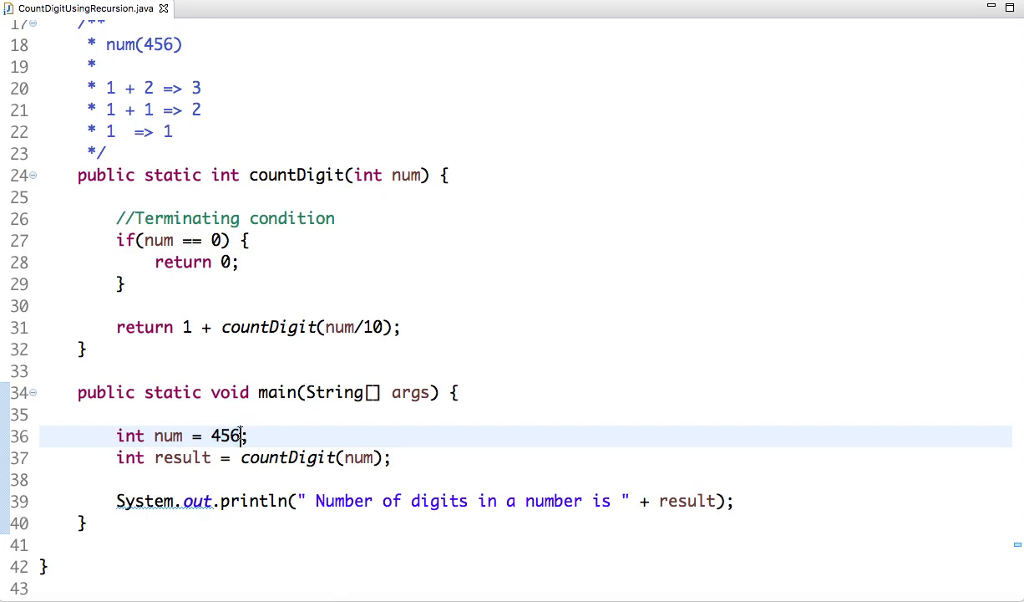
type("1234, No of digits : 4")
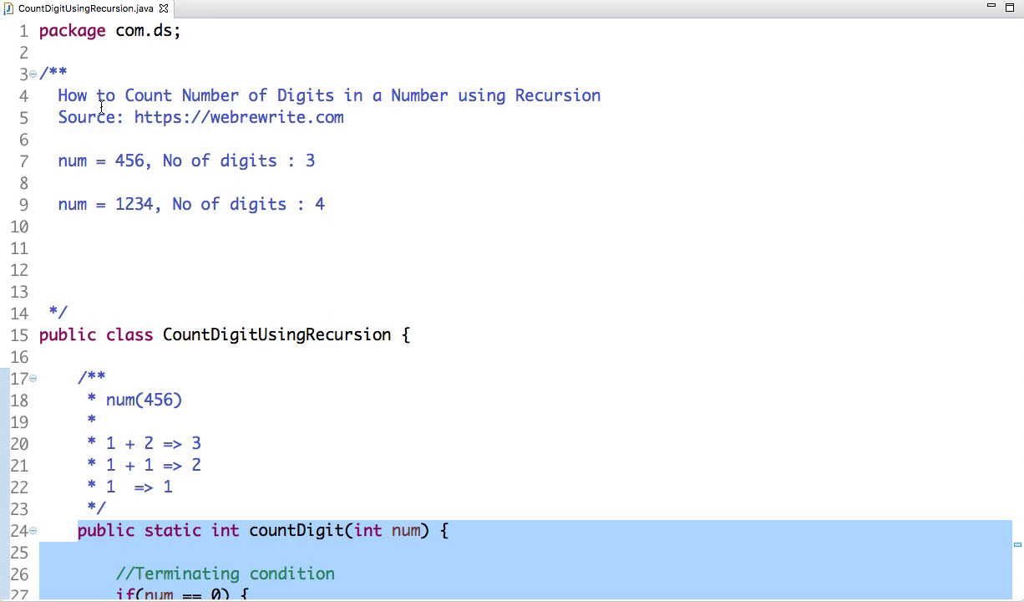
mouse_move(147, 117)
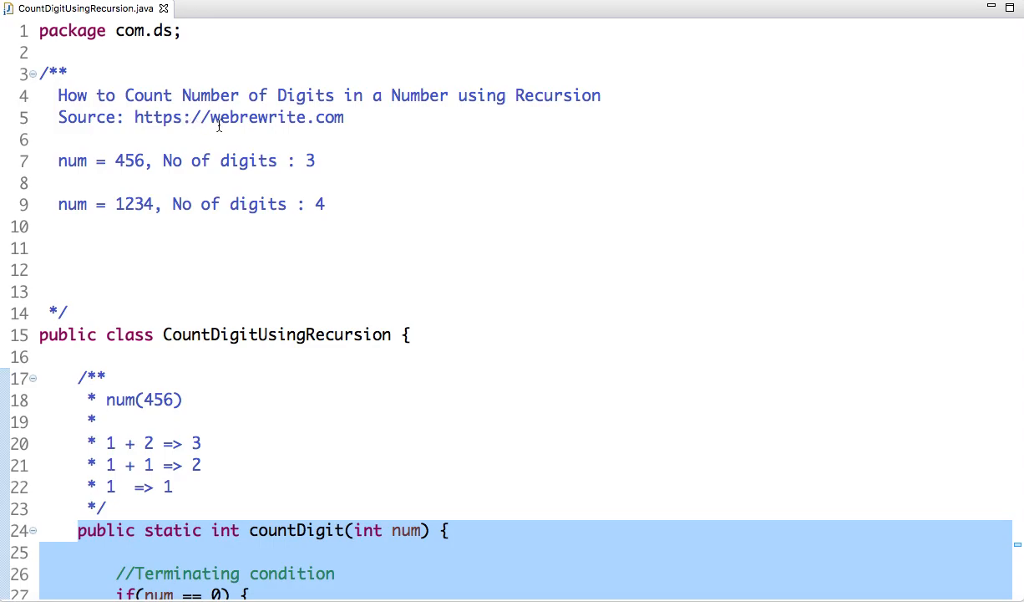
scroll("down", 3)
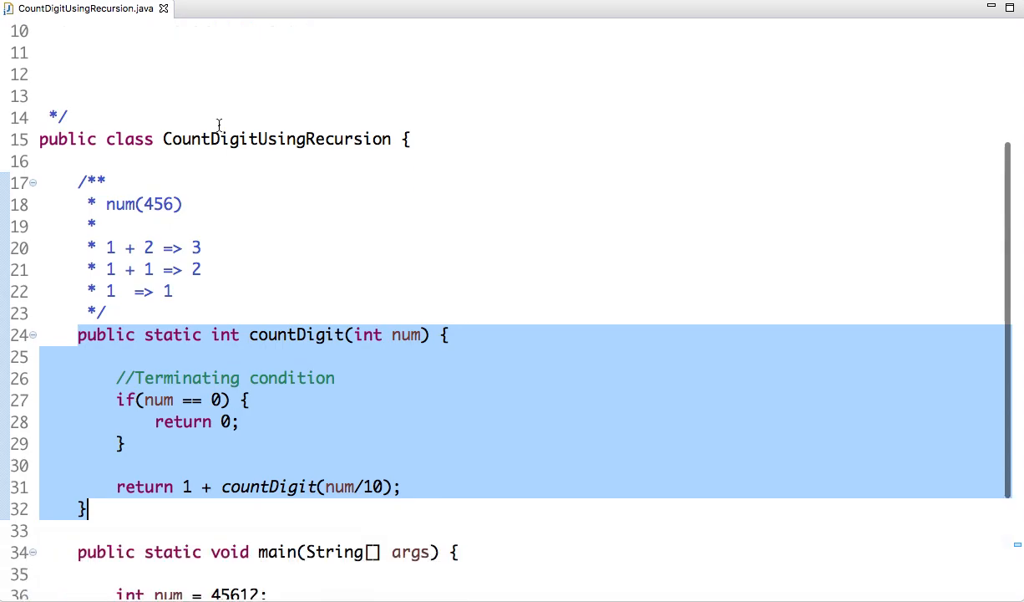